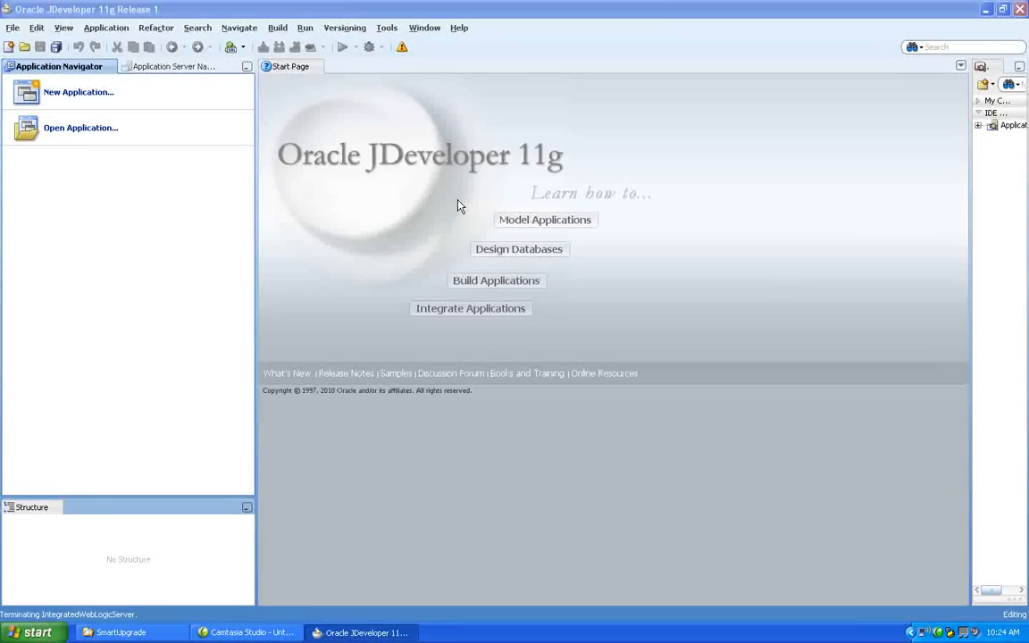
pyautogui.moveTo(306, 515)
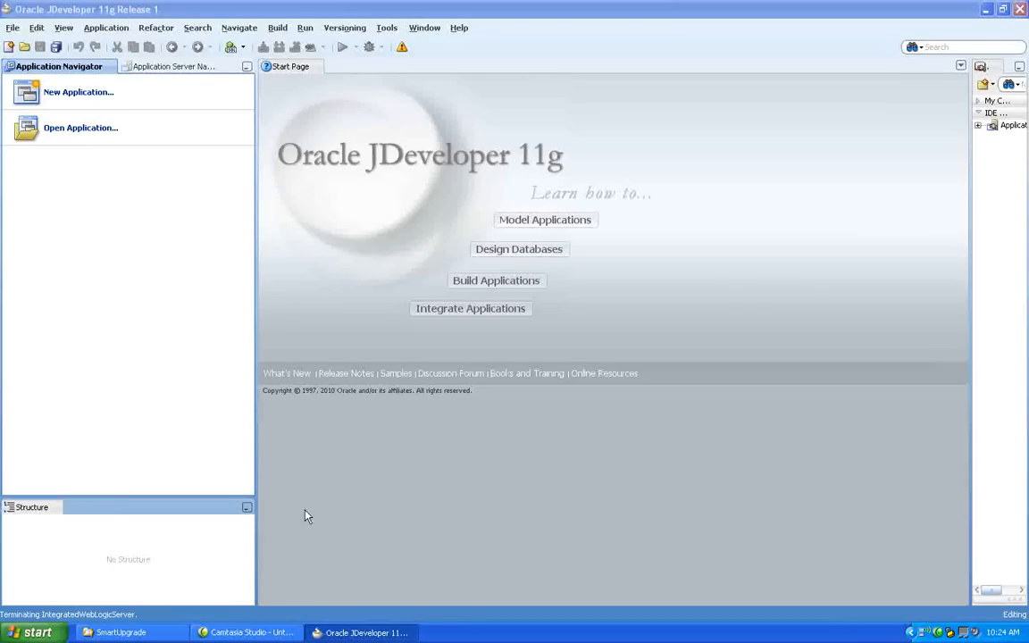
# - Open the SmartUpgrade_R1.2 folder in Explorer to view its zip bundles and readme
pyautogui.click(121, 632)
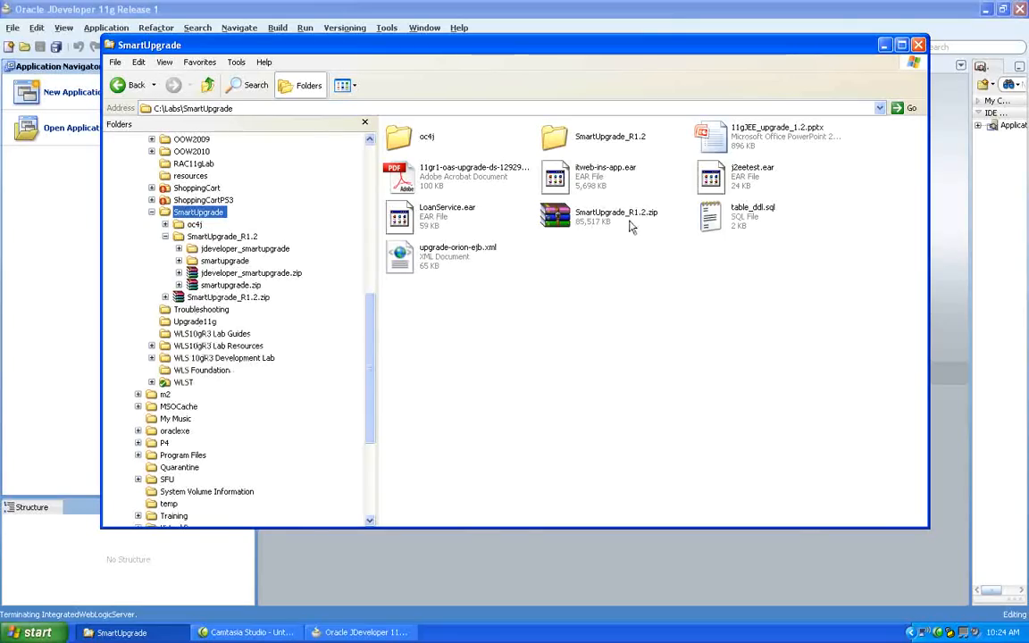
pyautogui.moveTo(609, 225)
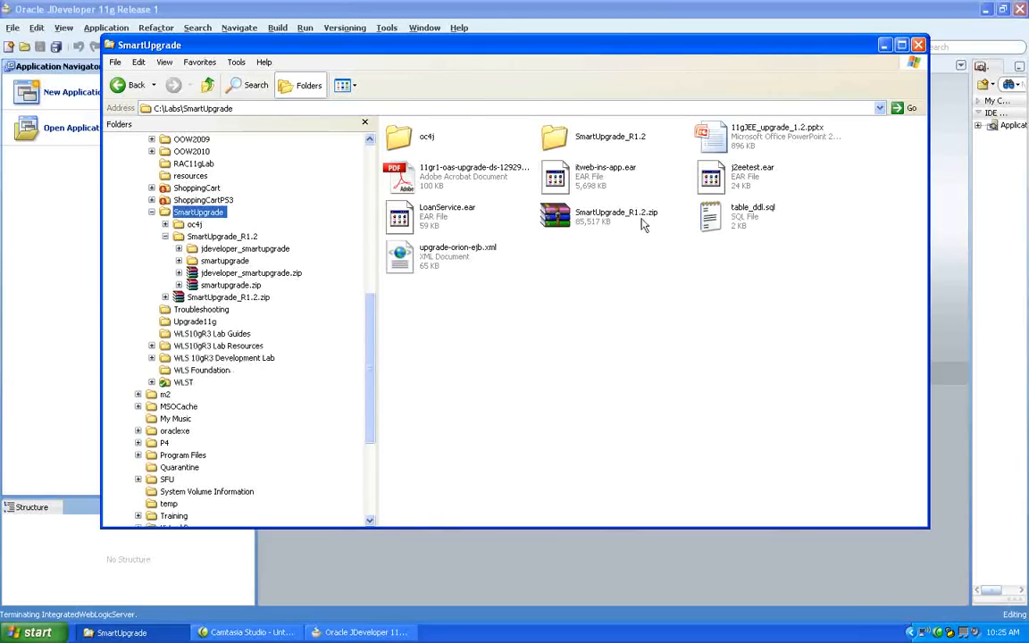
pyautogui.click(610, 135)
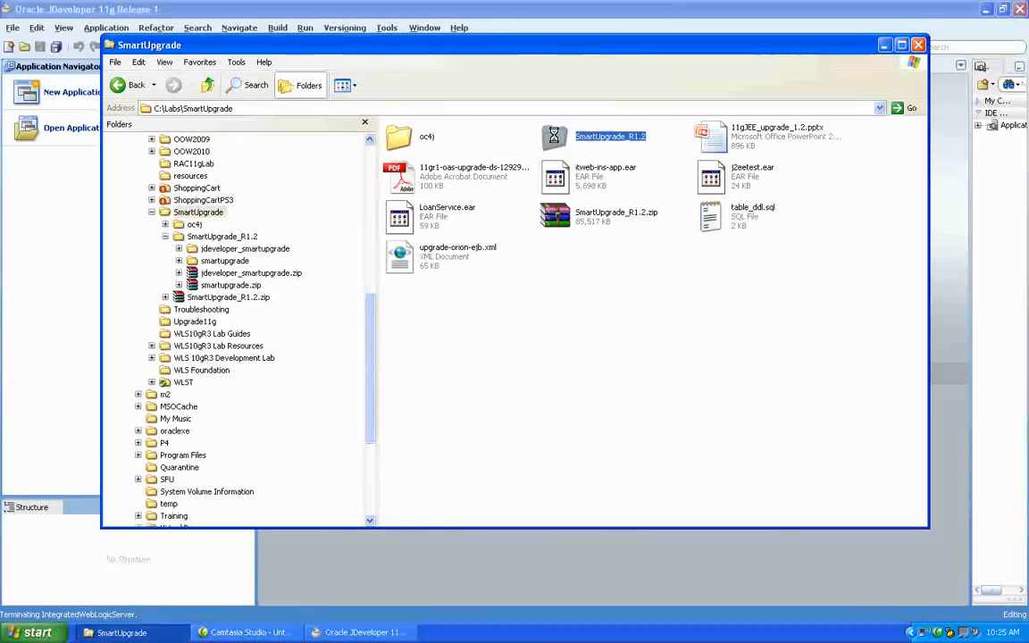
pyautogui.doubleClick(611, 136)
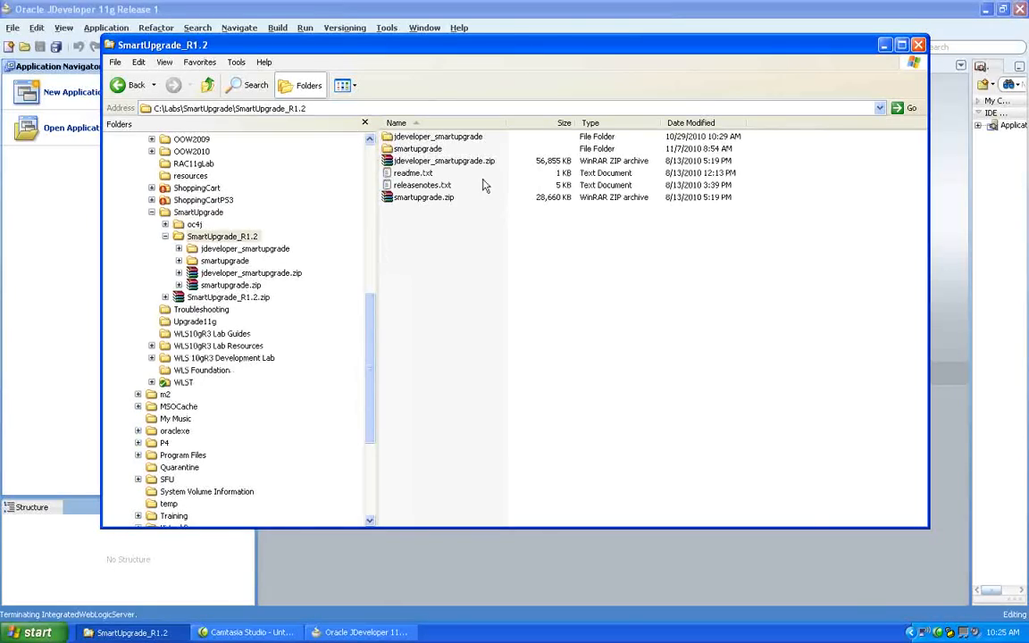
pyautogui.moveTo(446, 202)
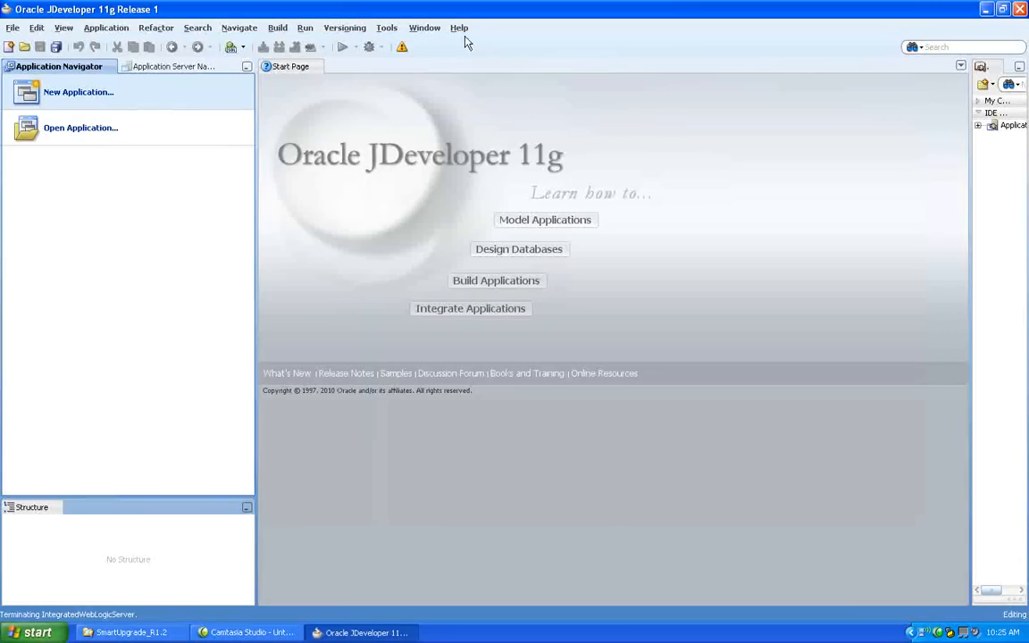
# - Install the update from local file jdeveloper_smartupgrade.zip in SmartUpgrade_R1.2 via Check for Updates
pyautogui.click(459, 28)
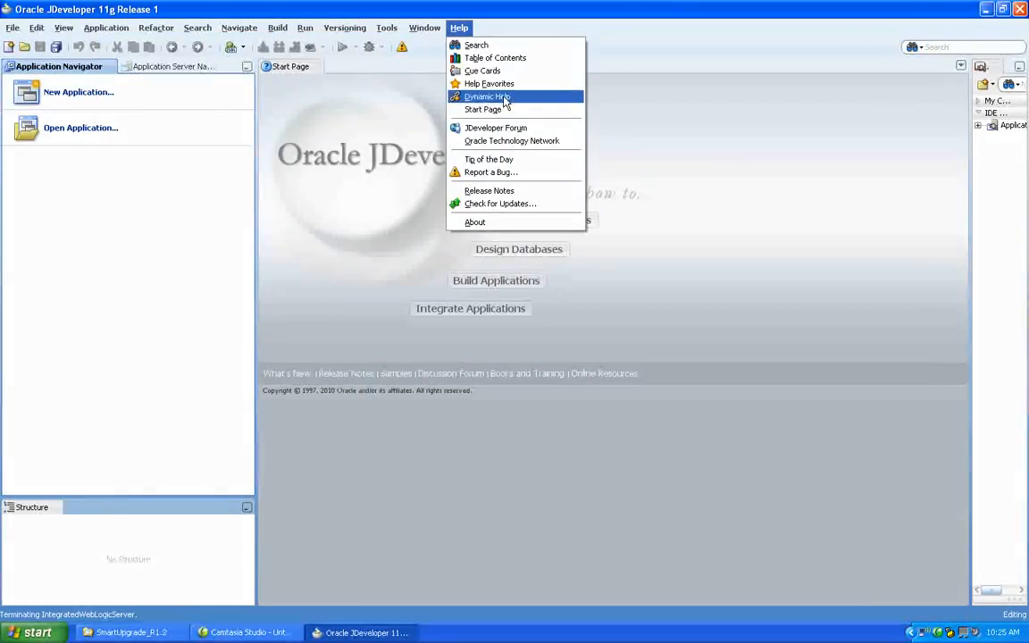
pyautogui.click(500, 202)
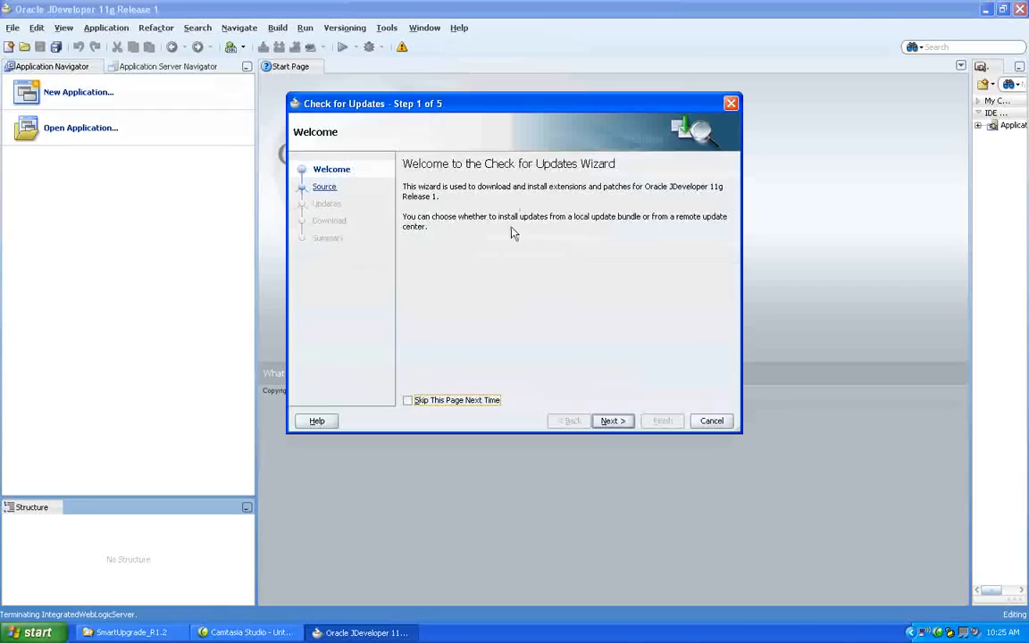
pyautogui.click(612, 421)
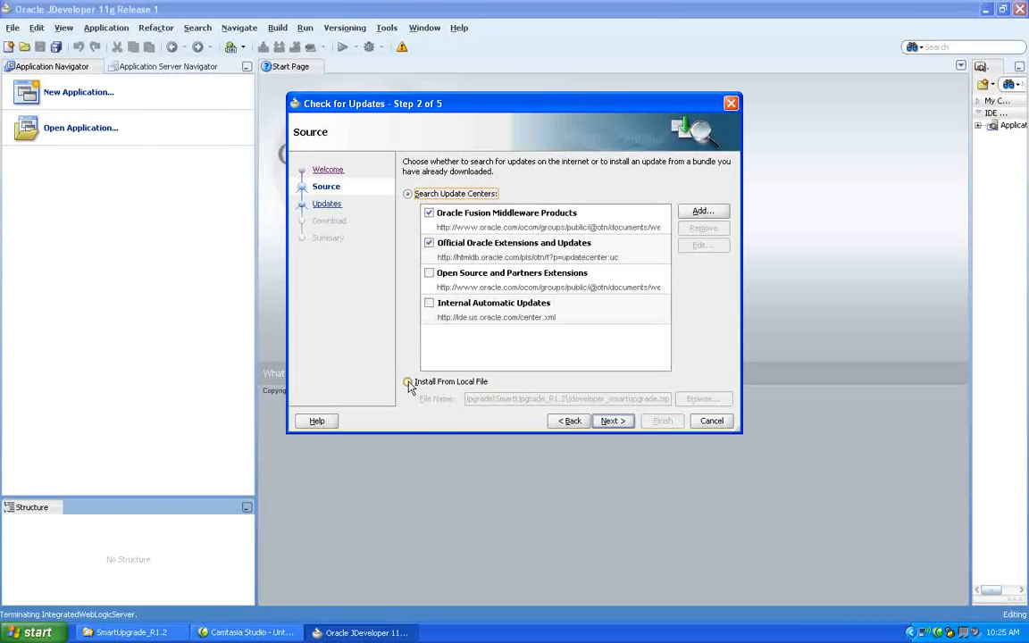
pyautogui.click(408, 381)
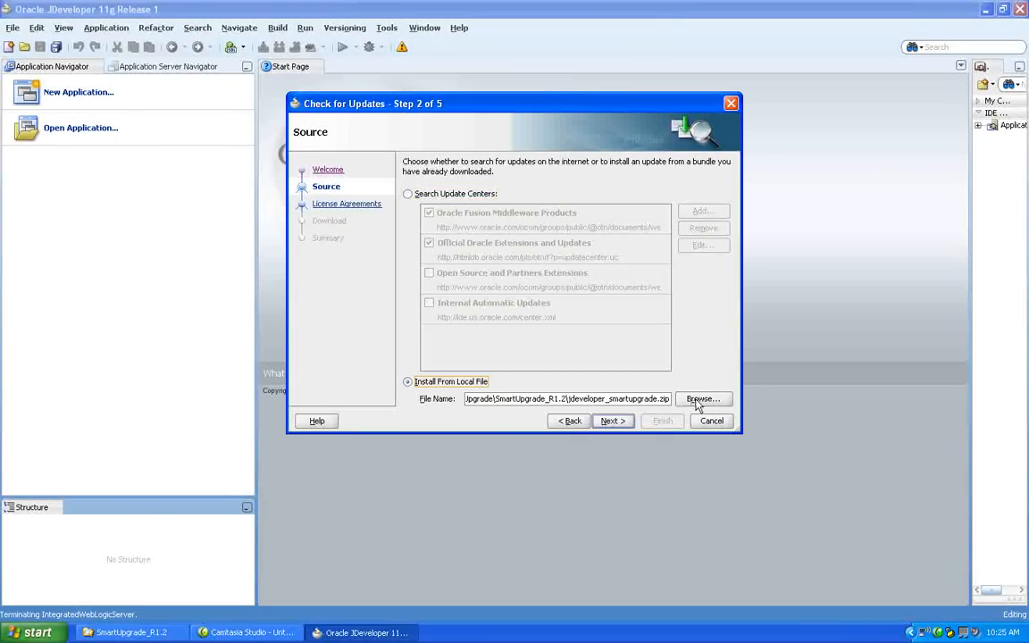
pyautogui.click(701, 399)
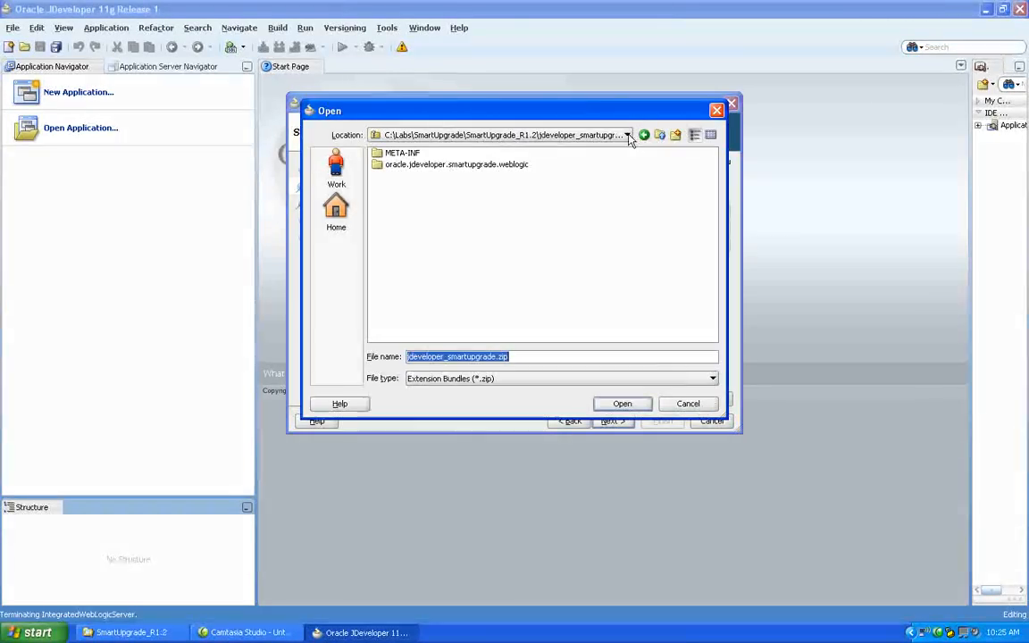
pyautogui.click(628, 135)
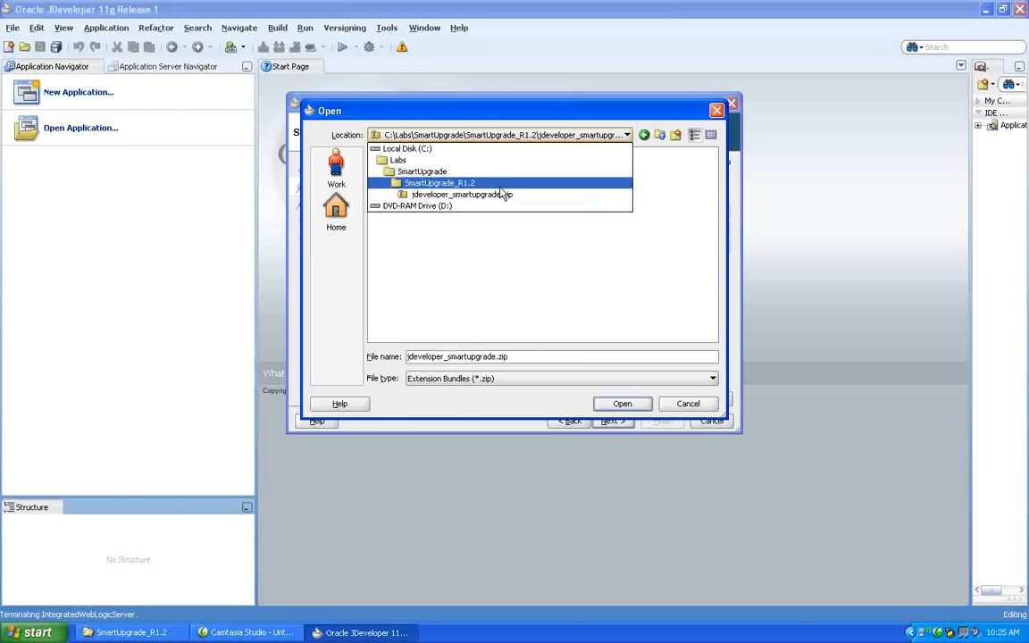
pyautogui.doubleClick(438, 182)
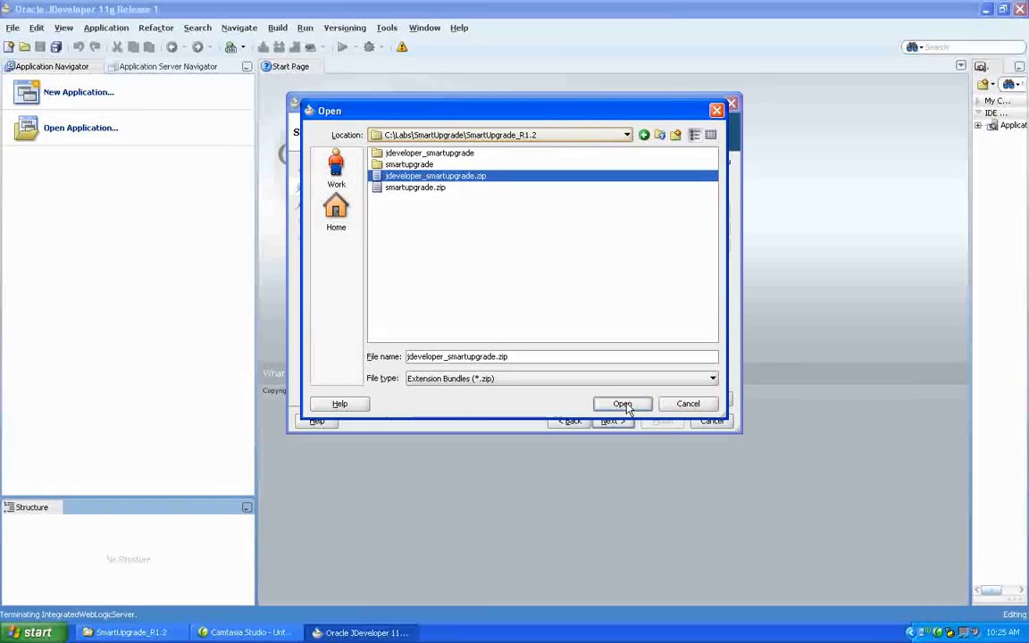
pyautogui.click(621, 403)
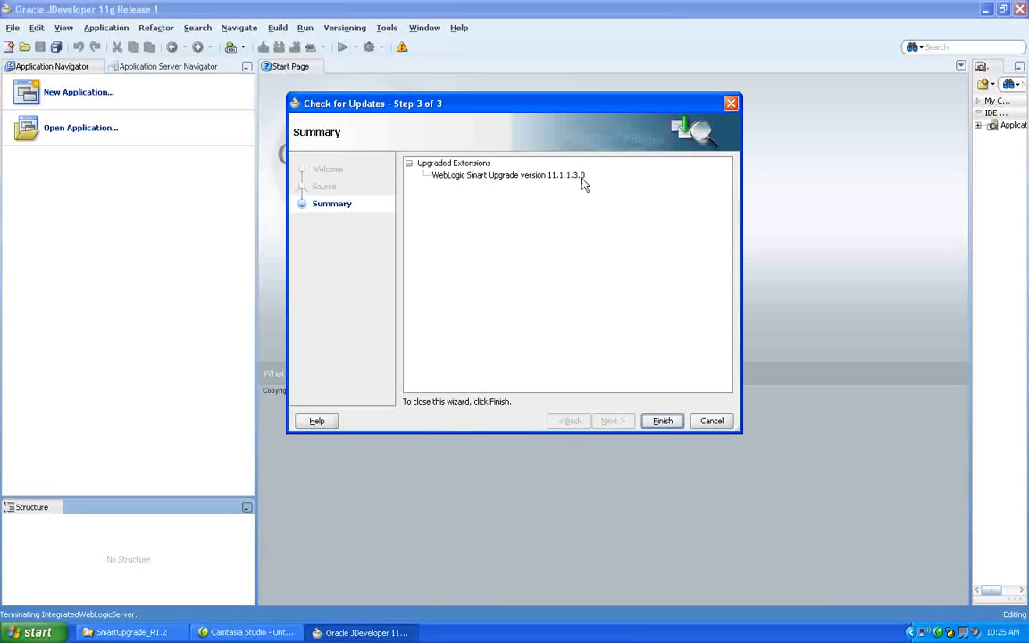
pyautogui.moveTo(711, 420)
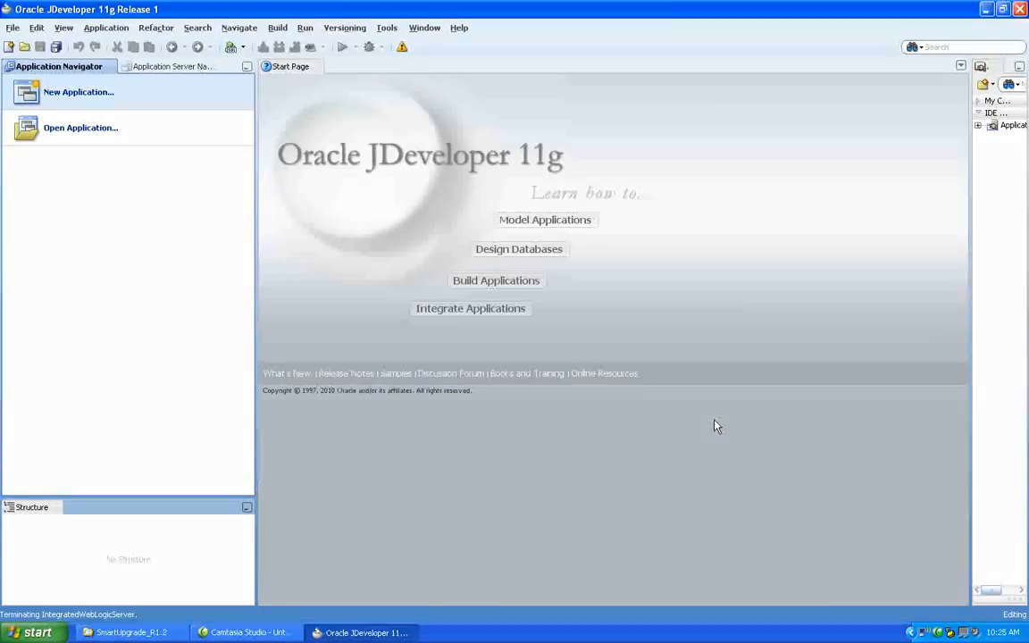
pyautogui.moveTo(724, 332)
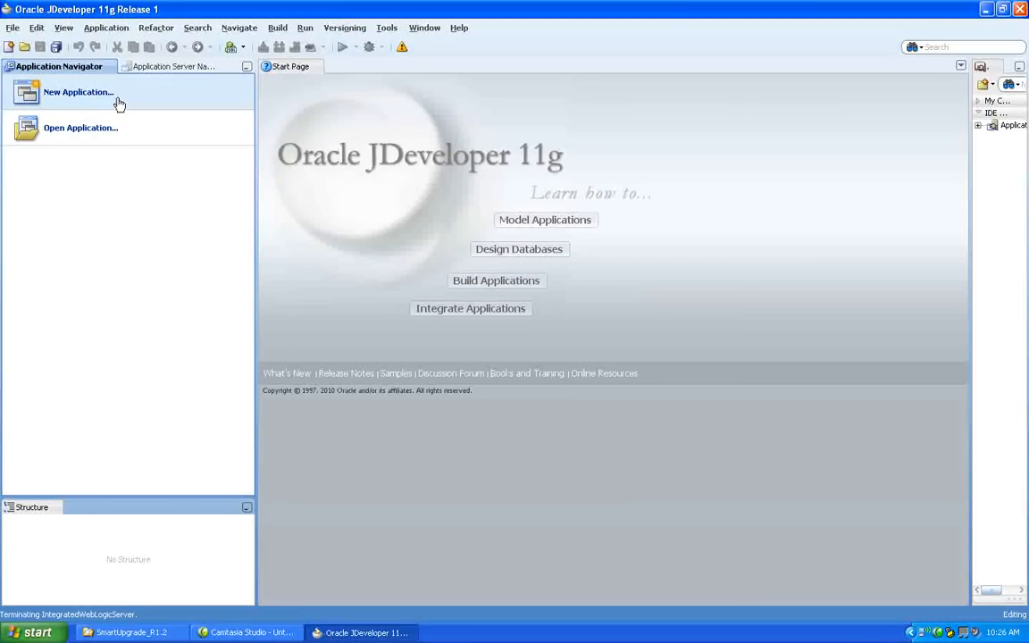
pyautogui.click(78, 92)
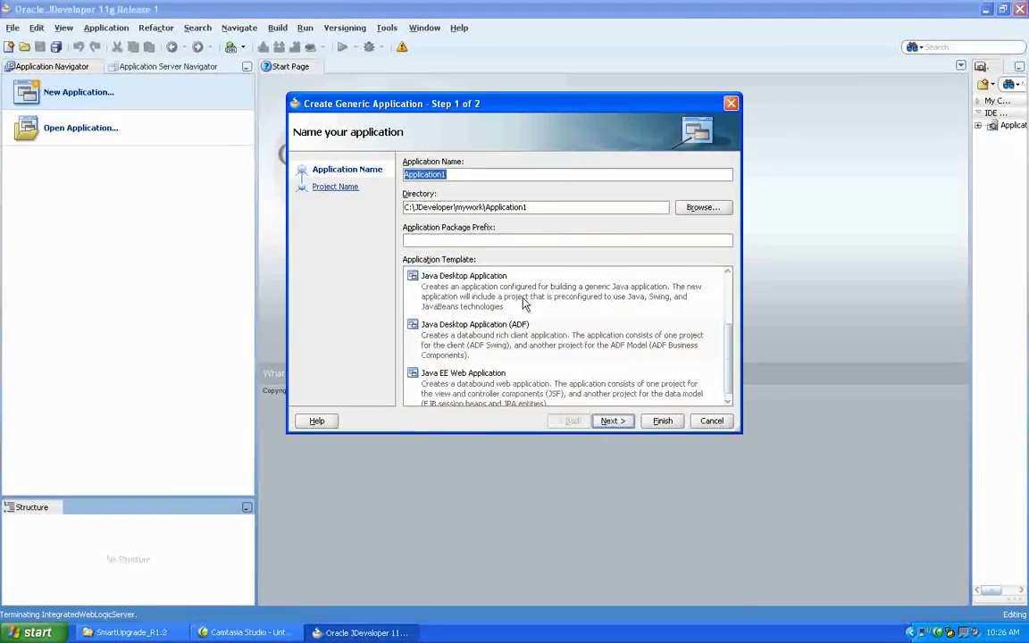
pyautogui.moveTo(656, 524)
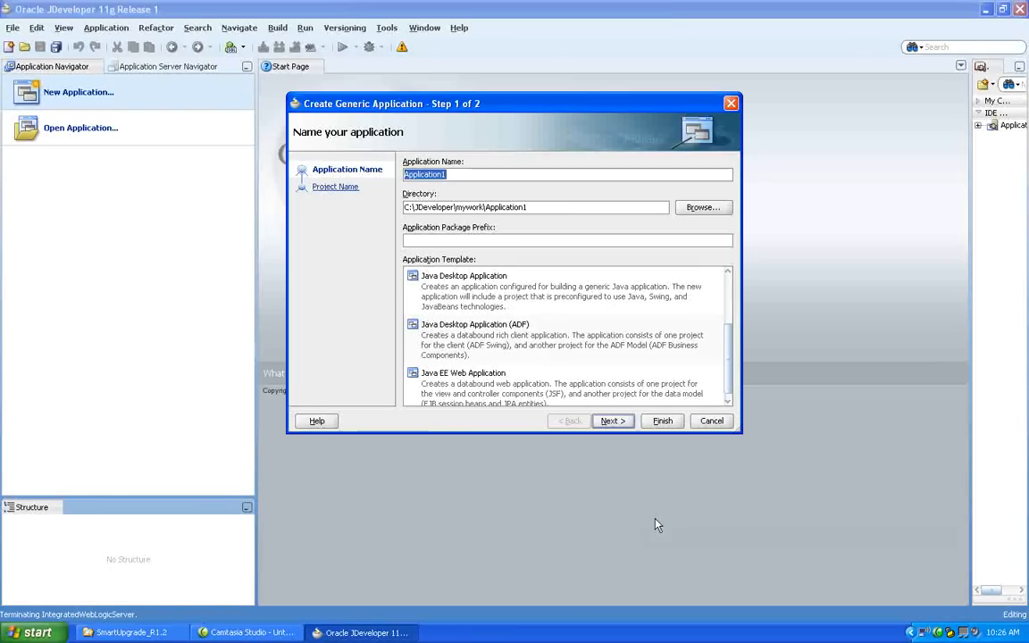
pyautogui.click(711, 420)
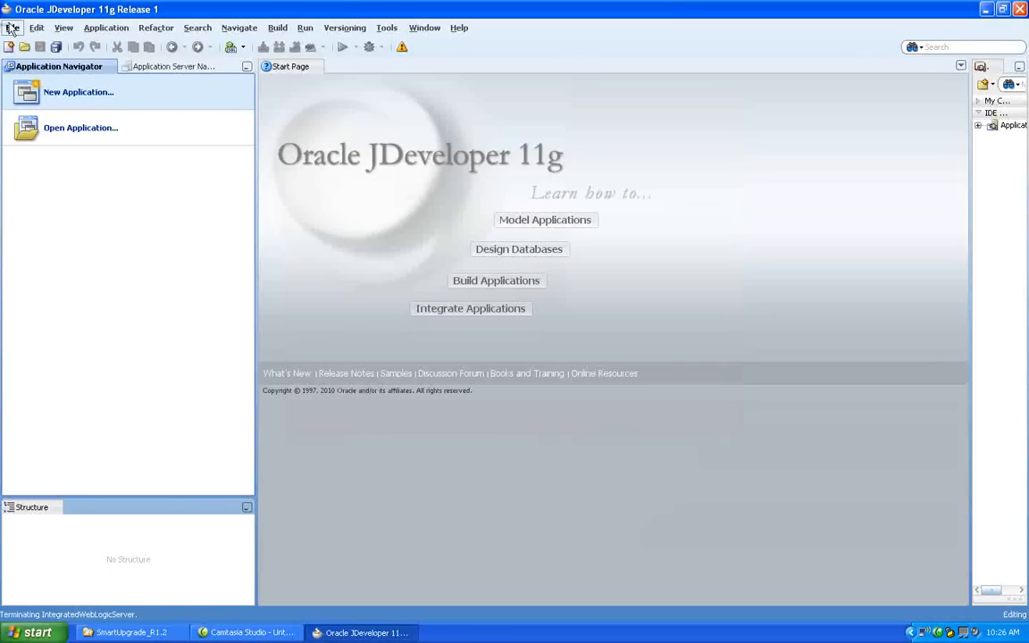
# - Launch the Java EE Upgrade Application wizard from the General > Applications gallery
pyautogui.click(13, 28)
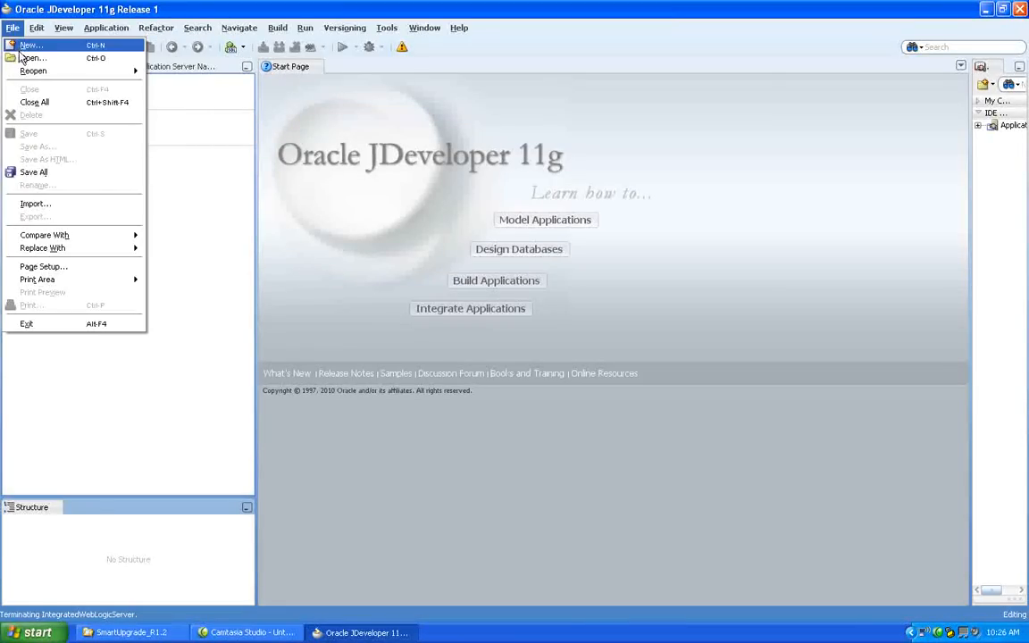
pyautogui.click(31, 45)
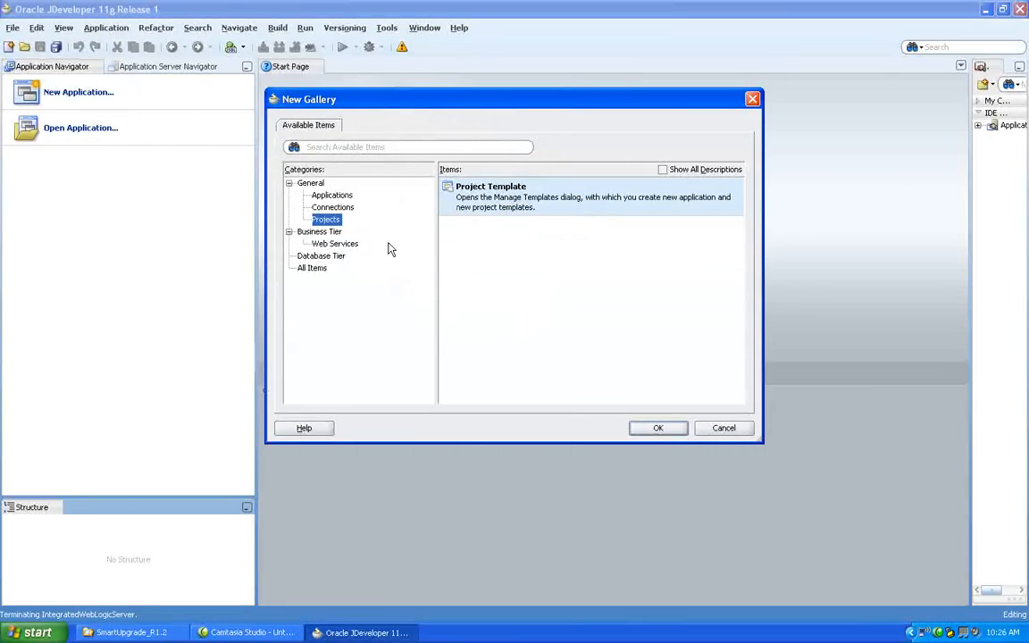
pyautogui.click(331, 195)
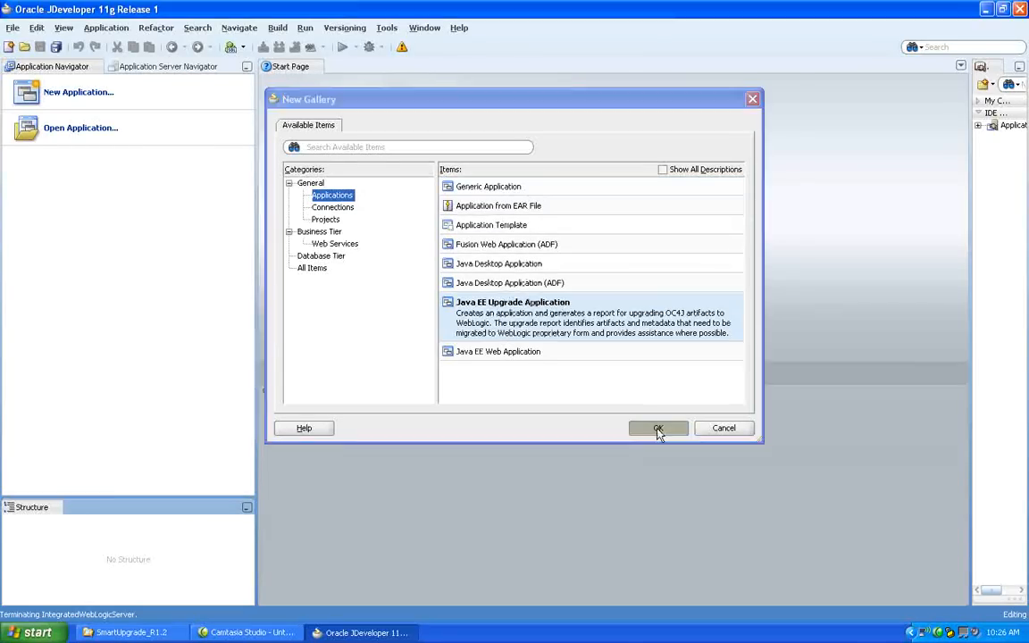
pyautogui.click(658, 428)
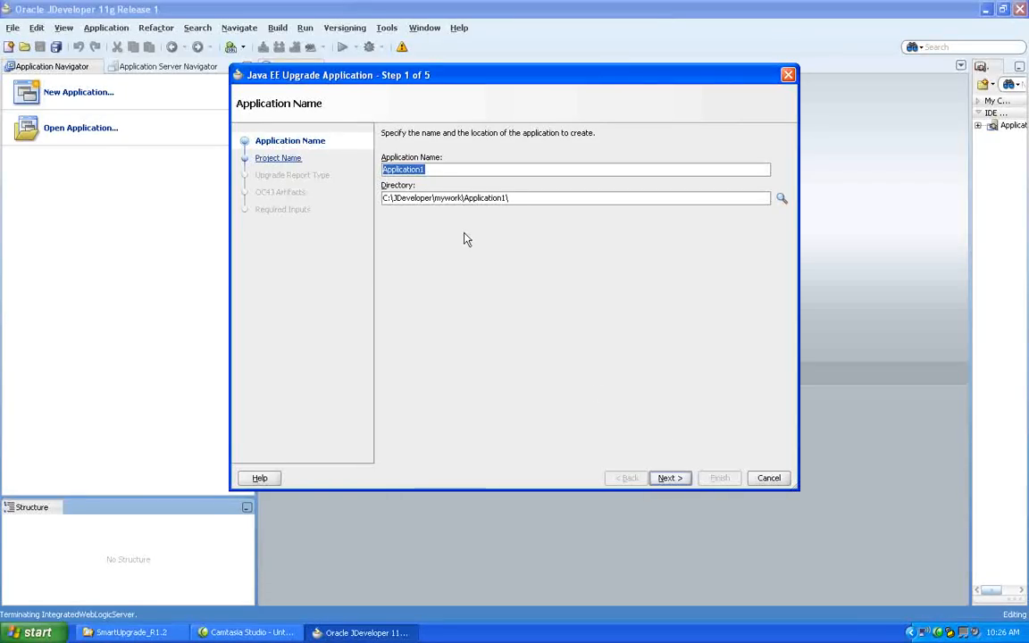
# - Name the application SmartUpgrade, keep the default project, and reach Upgrade Report Type
pyautogui.write('SmartUpgra')
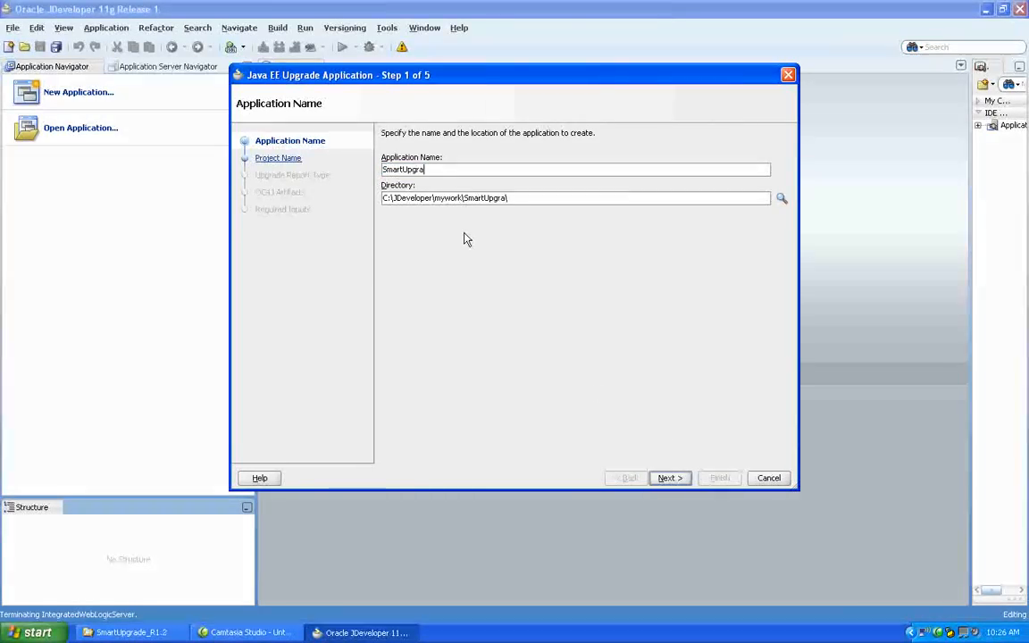
pyautogui.write('de')
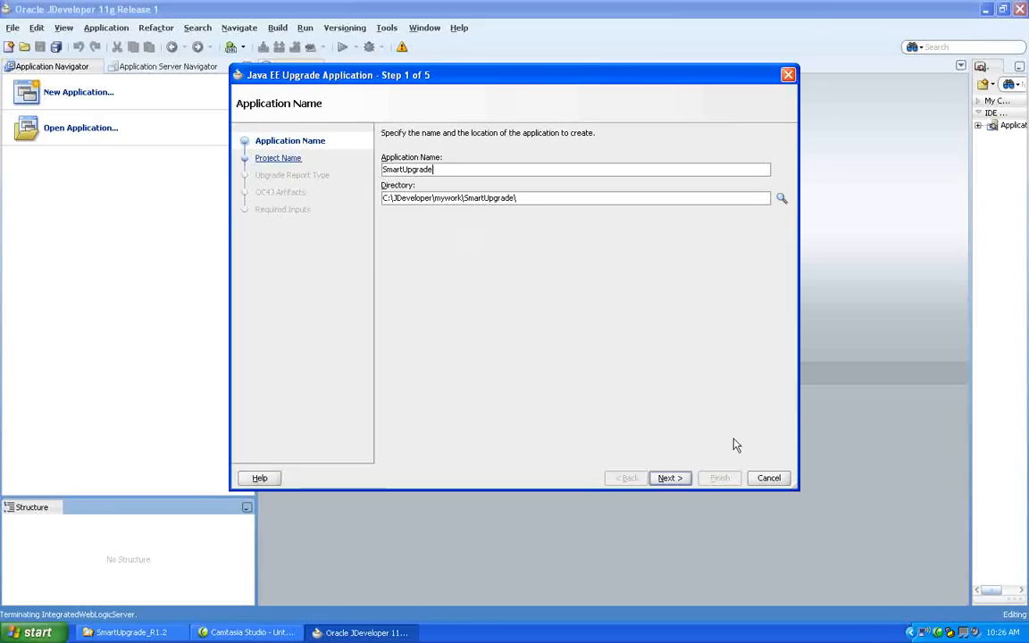
pyautogui.click(669, 478)
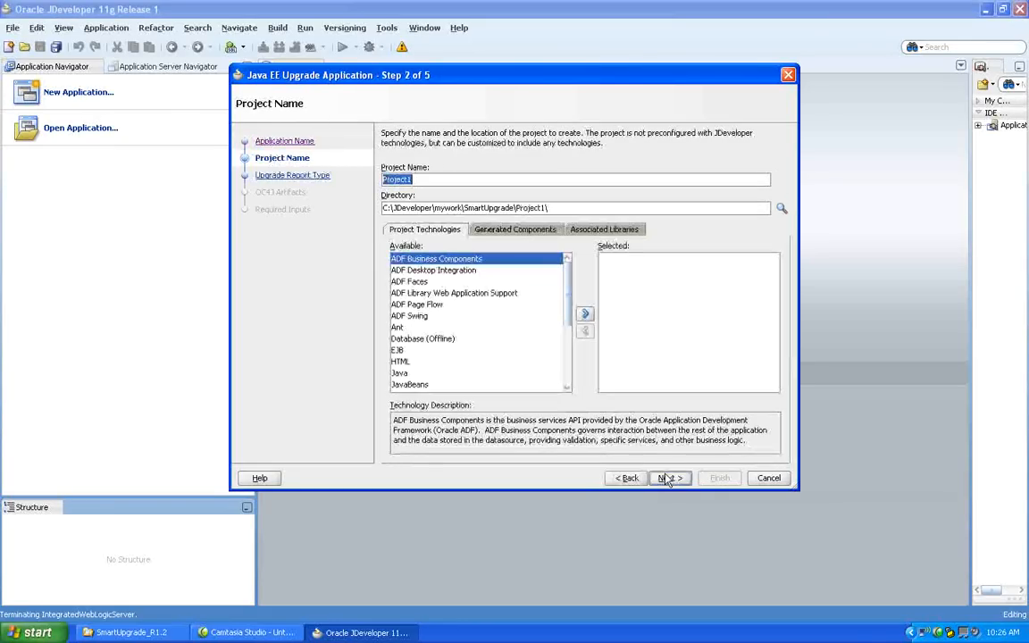
pyautogui.click(668, 478)
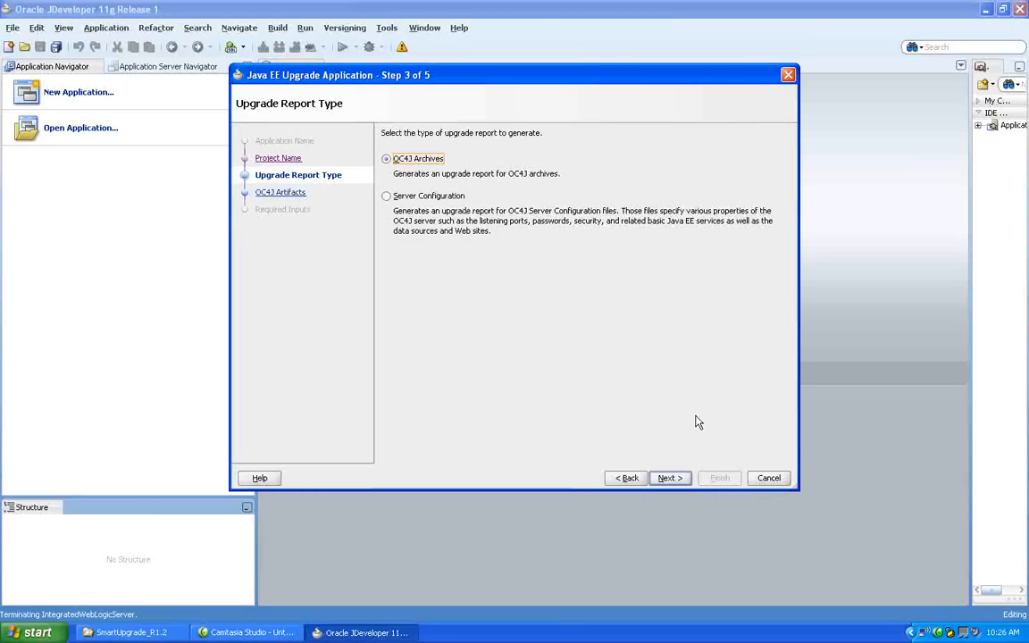
# - Add C:\Labs\SmartUpgrade\LoanService.ear as the OC4J archive to upgrade
pyautogui.click(669, 477)
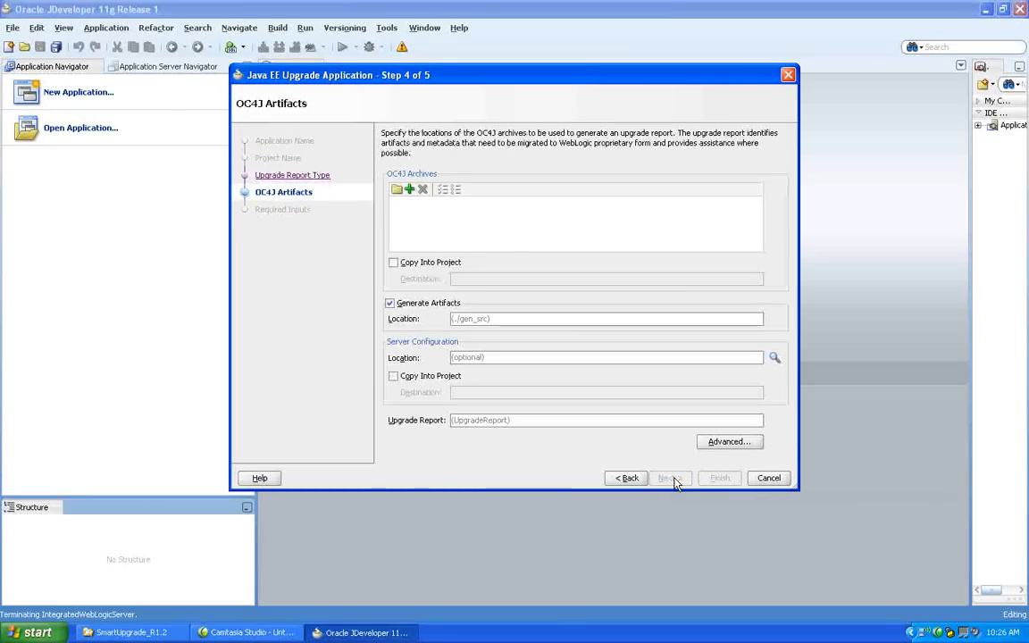
pyautogui.click(398, 189)
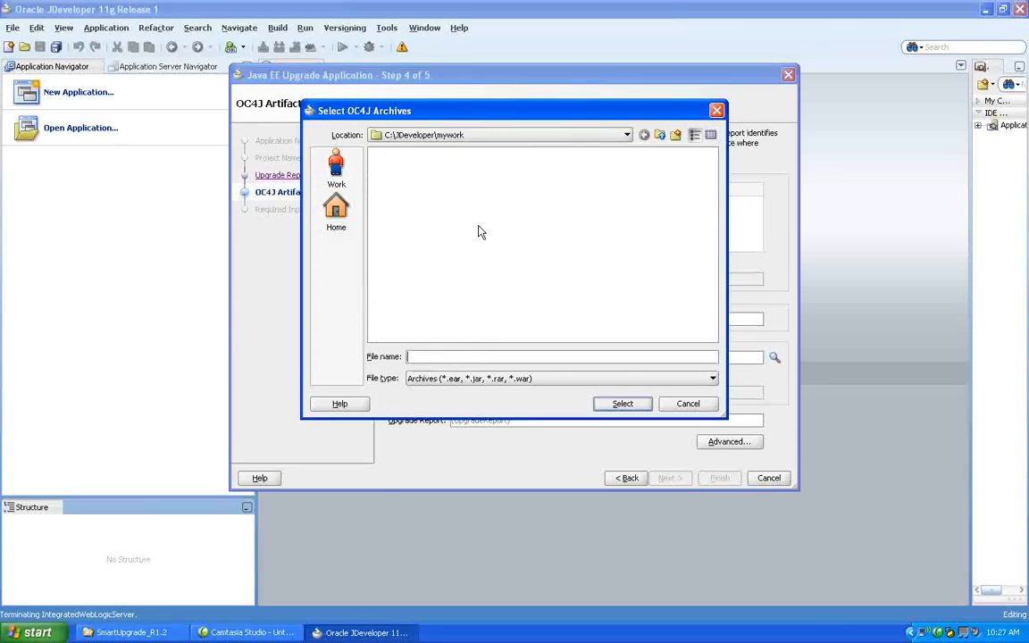
pyautogui.click(626, 135)
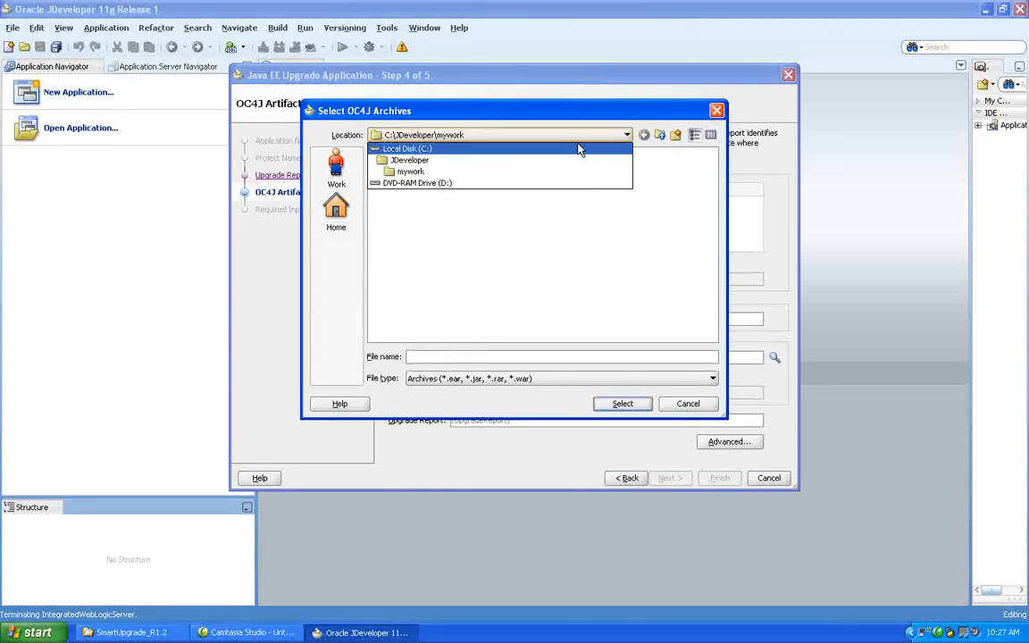
pyautogui.click(407, 149)
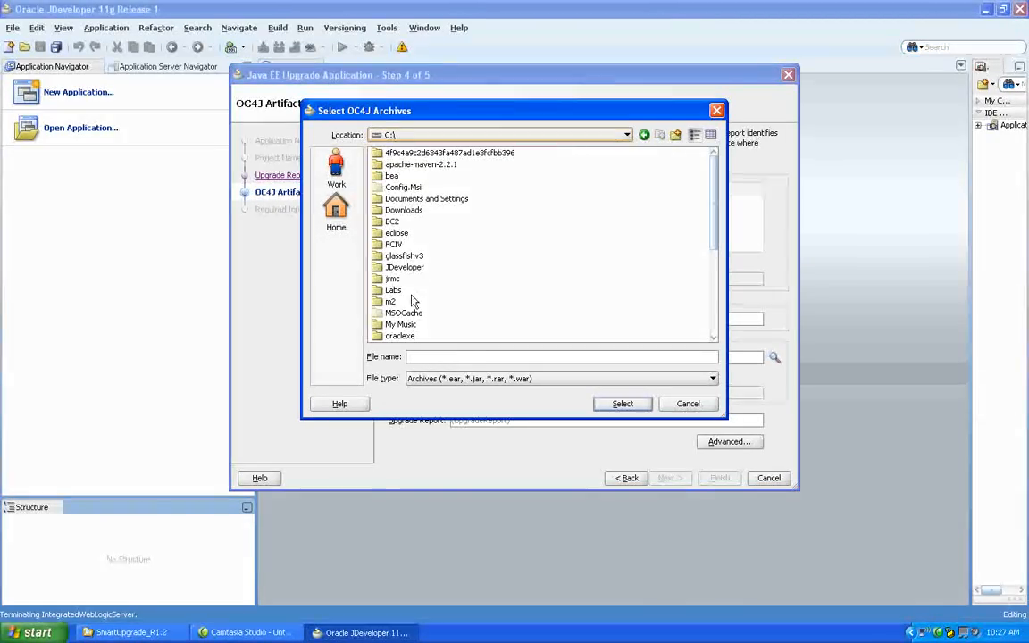
pyautogui.doubleClick(393, 290)
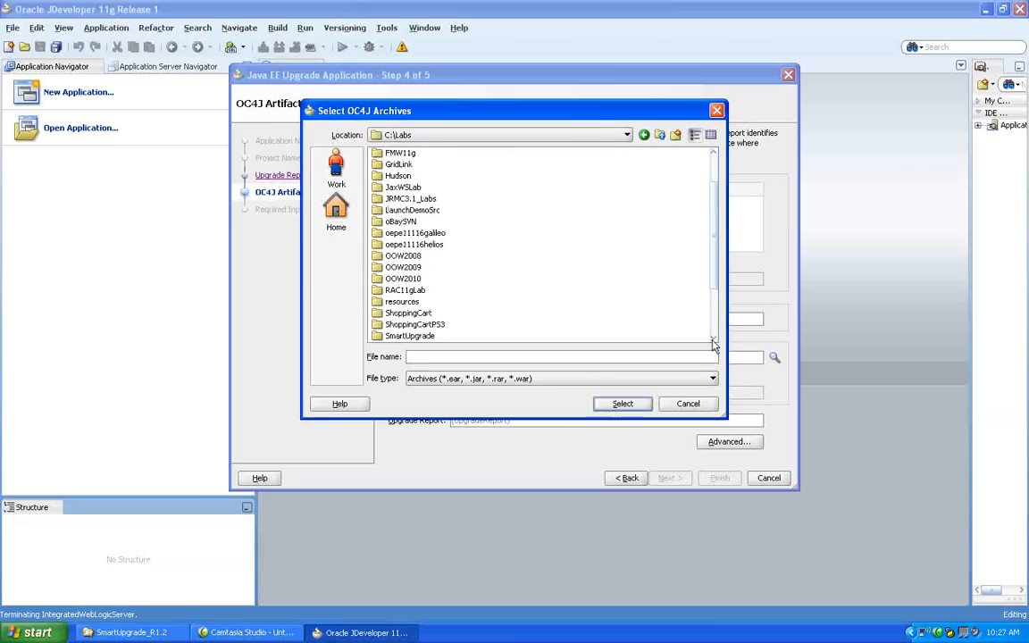
pyautogui.doubleClick(410, 336)
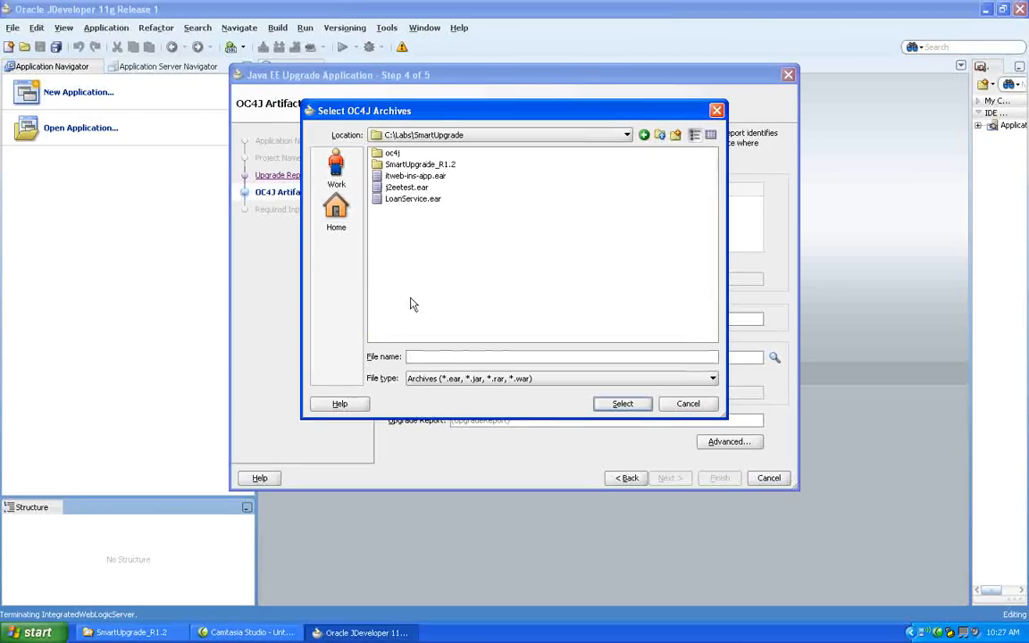
pyautogui.click(412, 198)
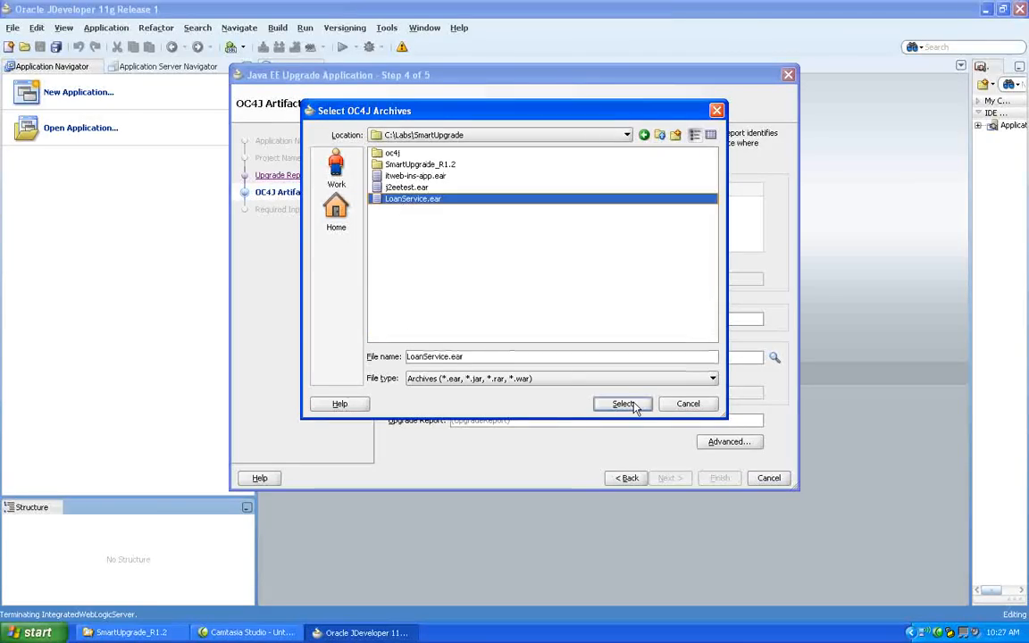
pyautogui.click(622, 403)
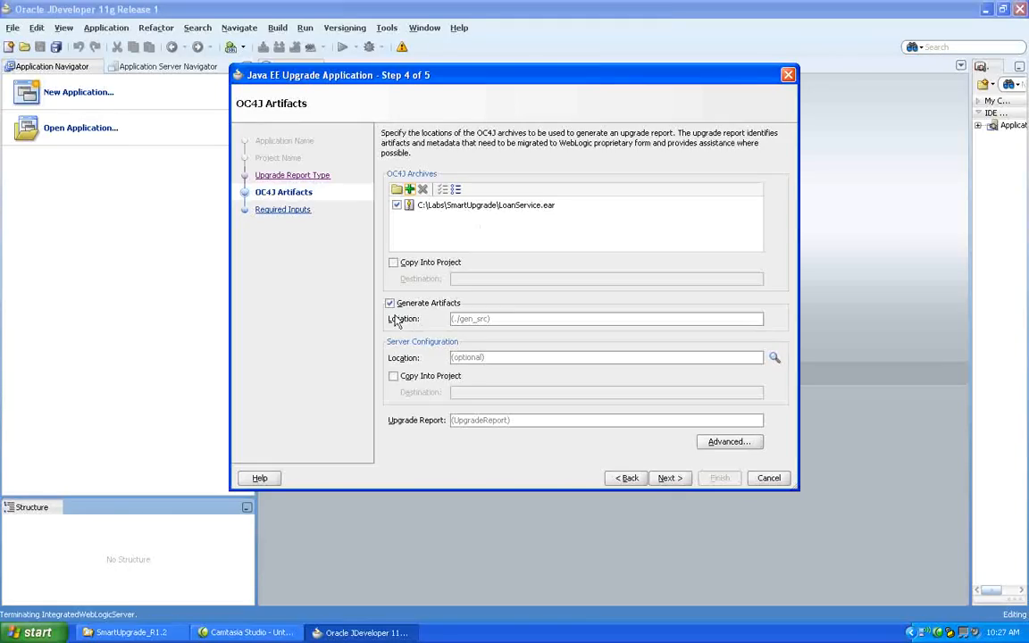
pyautogui.moveTo(444, 331)
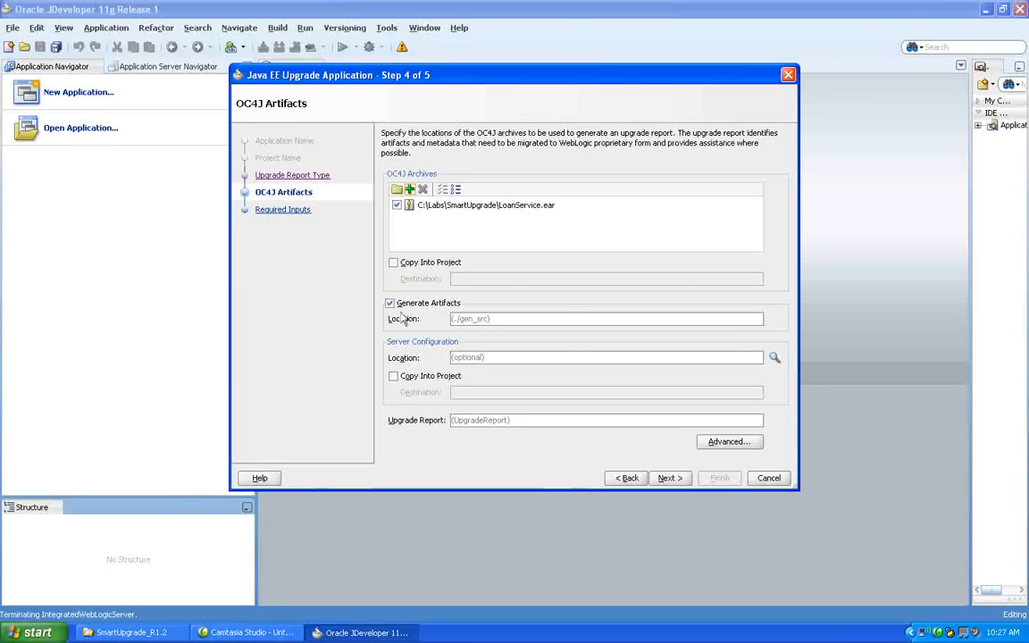
pyautogui.moveTo(398, 318)
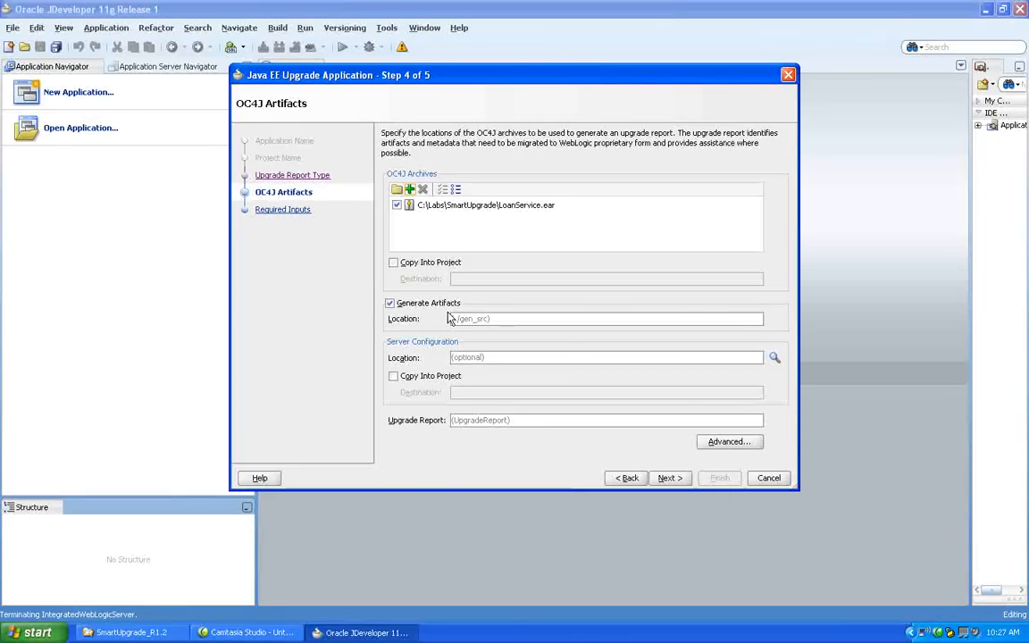
pyautogui.moveTo(549, 384)
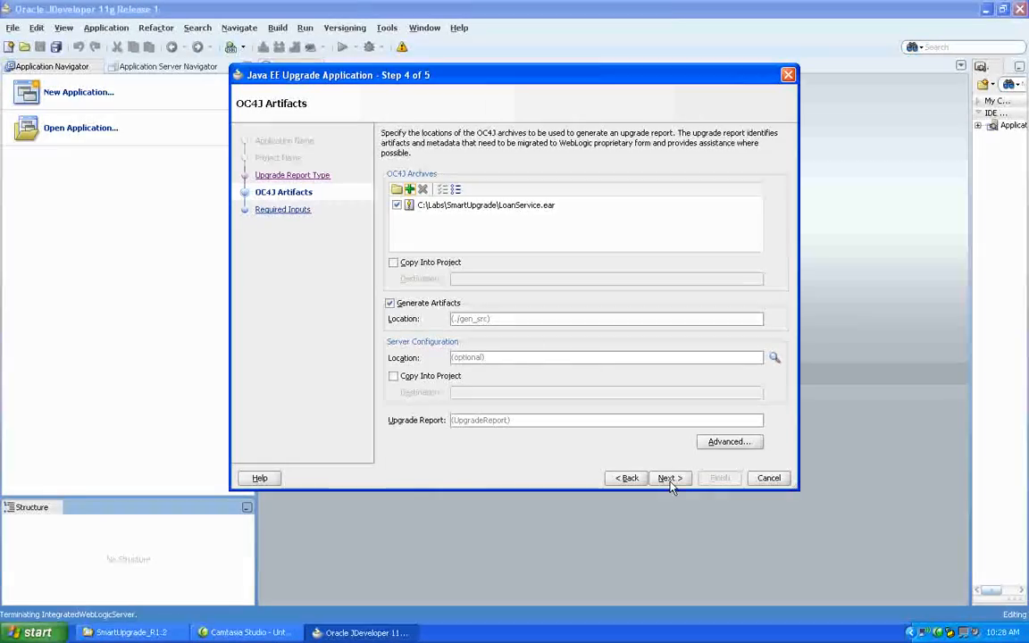
# - Keep artifact generation into ../gen_src and advance to the Required Inputs step
pyautogui.click(669, 478)
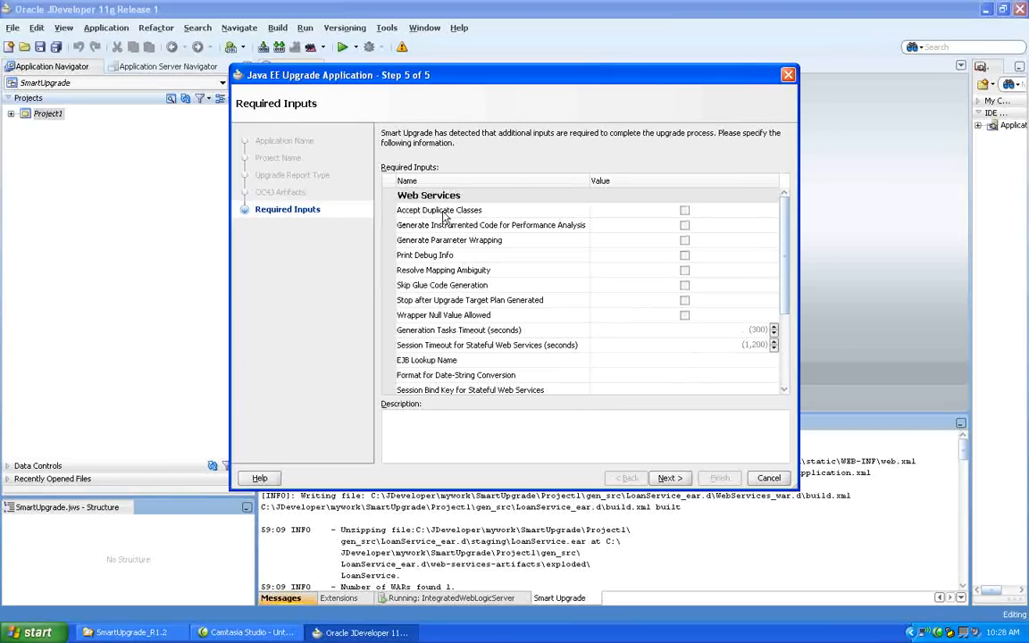
pyautogui.moveTo(445, 252)
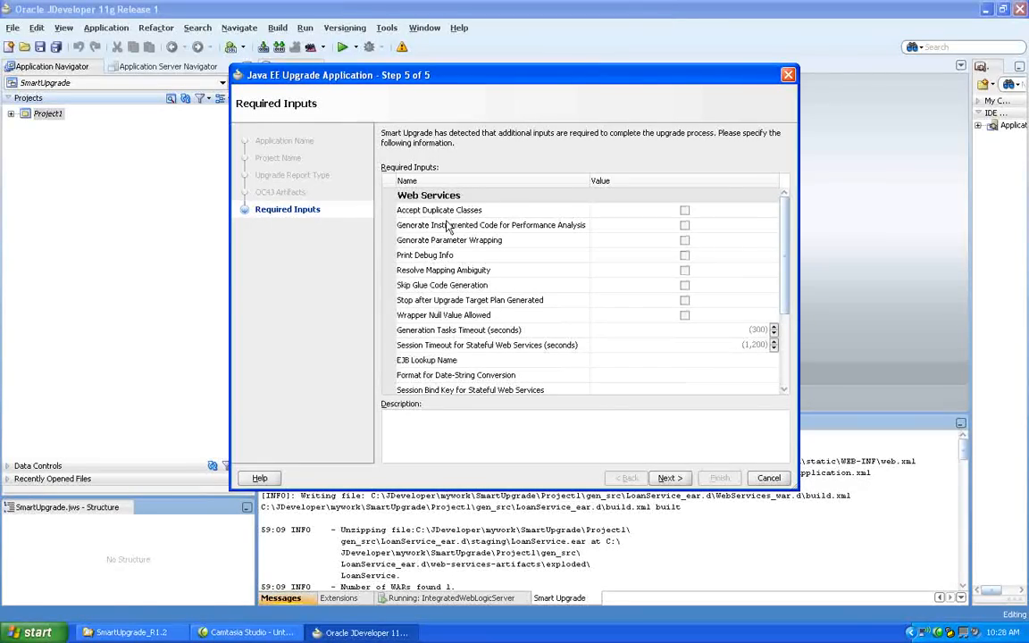
# - Enable Generate Instrumented Code for Performance Analysis and run the upgrade
pyautogui.click(424, 254)
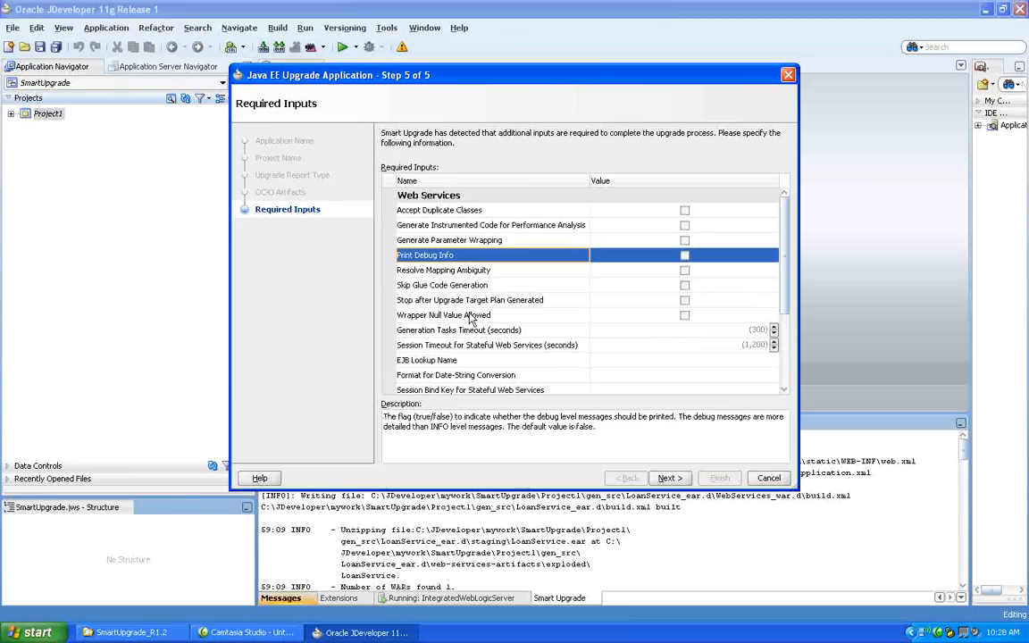
pyautogui.click(491, 224)
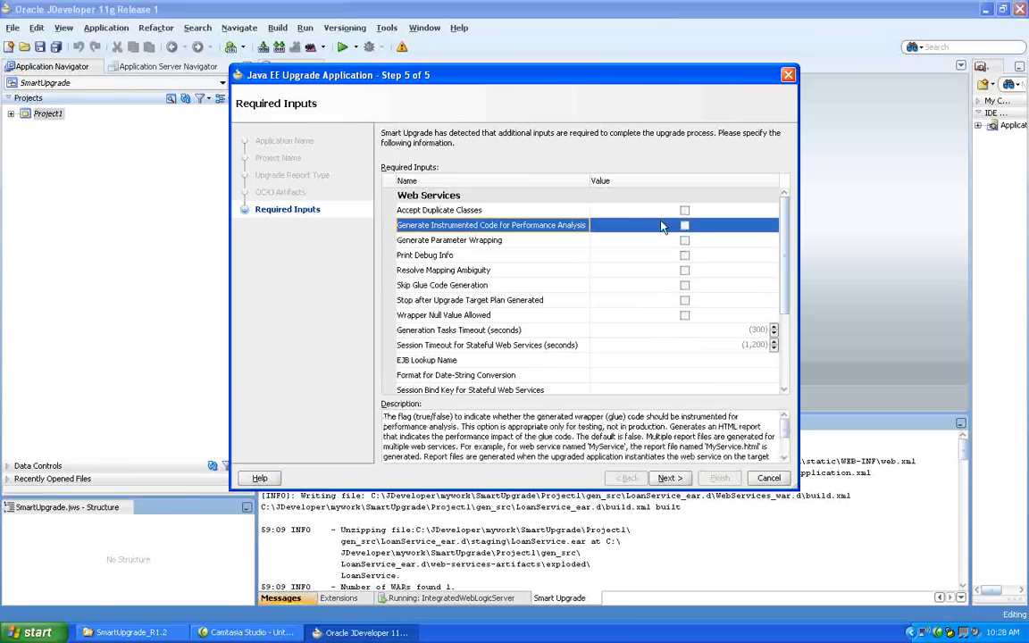
pyautogui.click(684, 225)
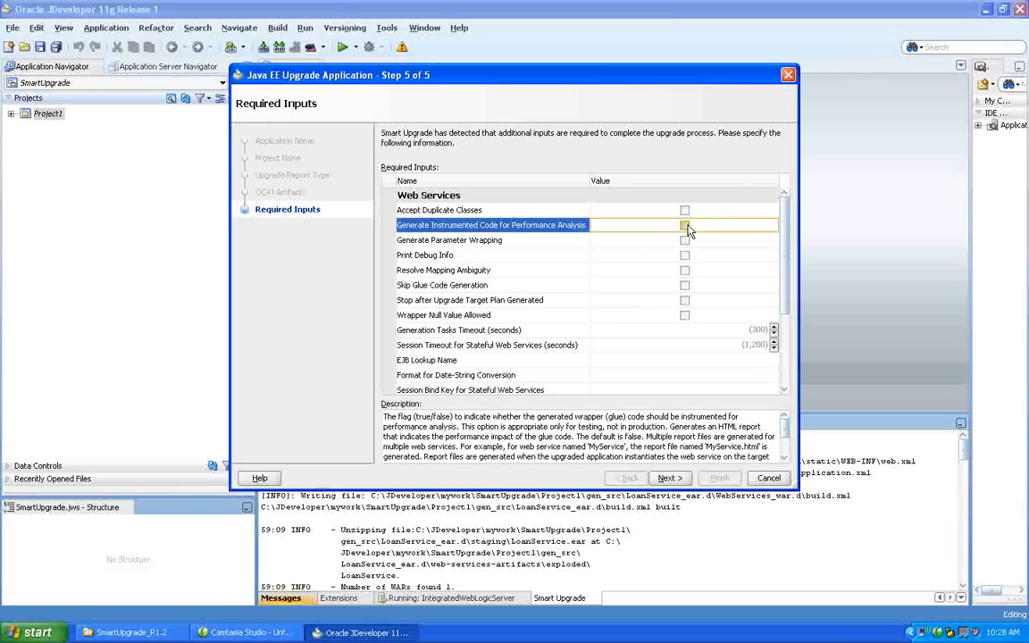
pyautogui.click(684, 224)
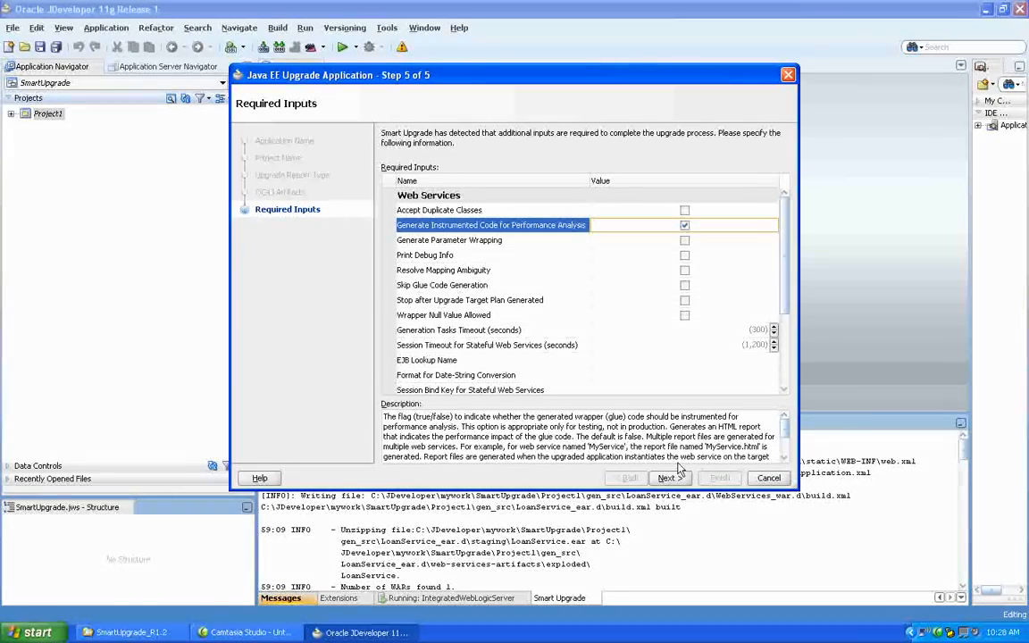
pyautogui.click(666, 478)
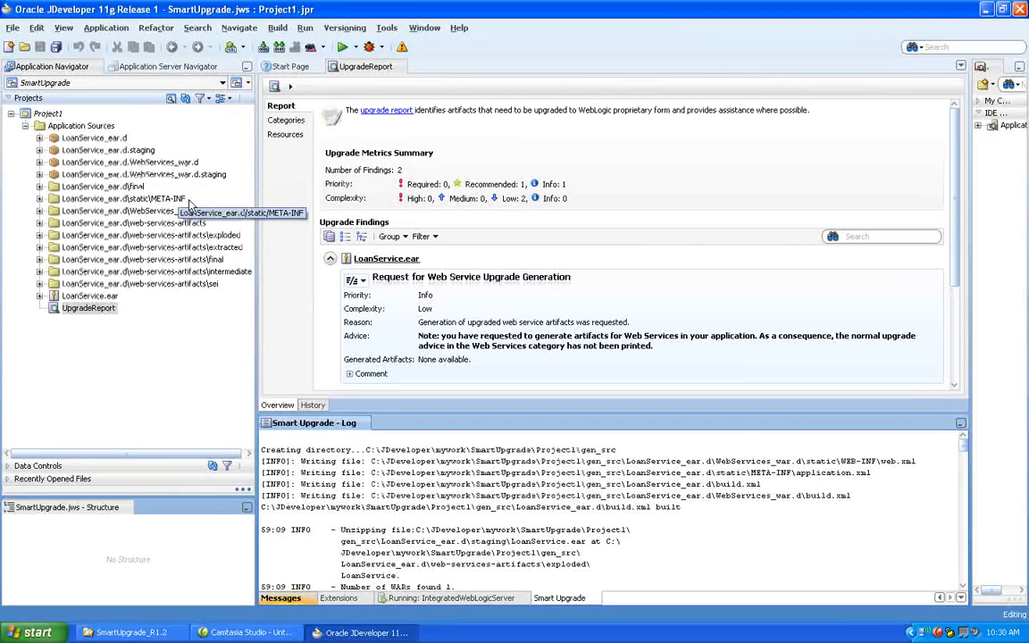
pyautogui.moveTo(187, 348)
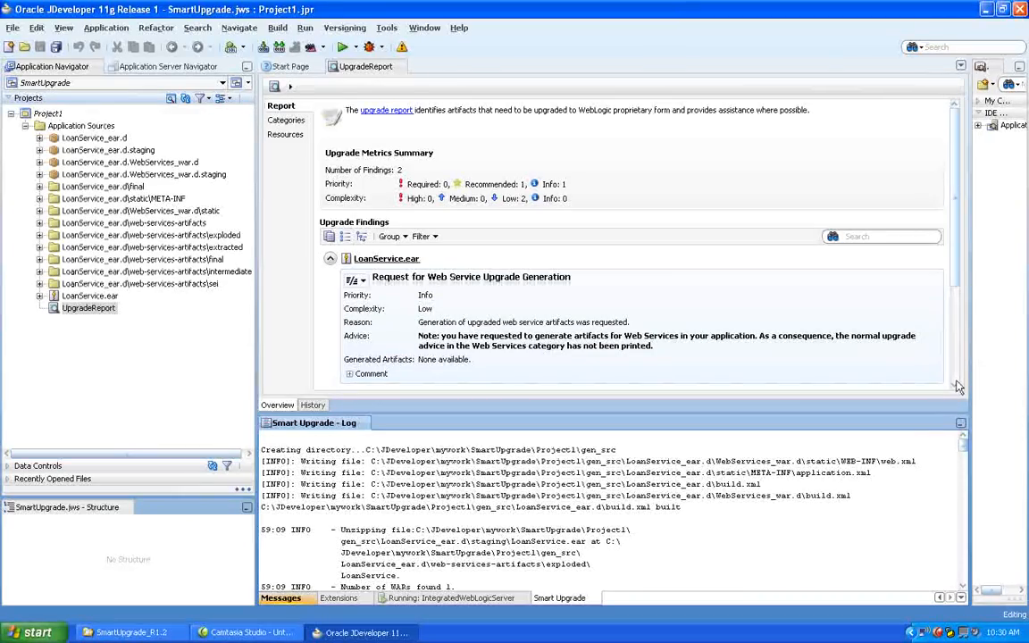
# - Scroll the Upgrade Report down to the Web Service Artifact Generation 10.1.3 finding
pyautogui.scroll(-3)
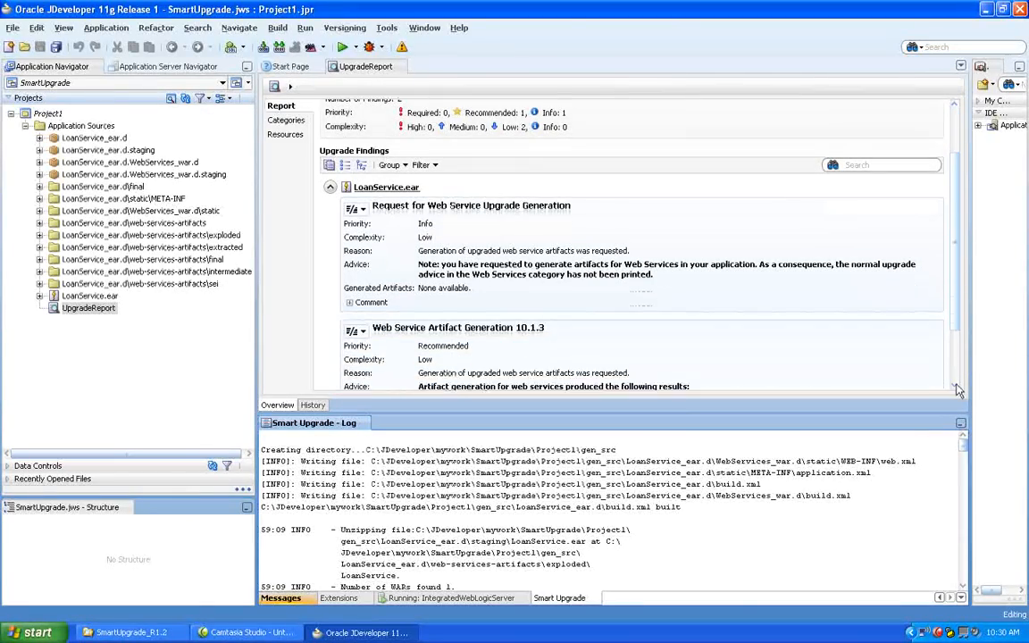
pyautogui.scroll(-3)
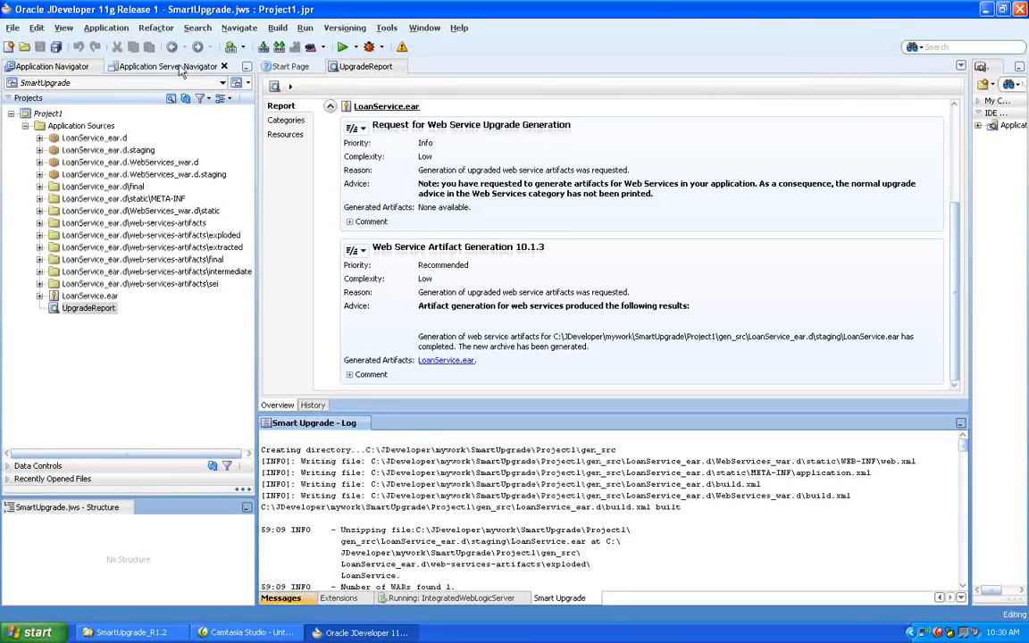
# - Start IntegratedWebLogicServer with Start Server Instance and follow the log until it's running
pyautogui.rightClick(72, 114)
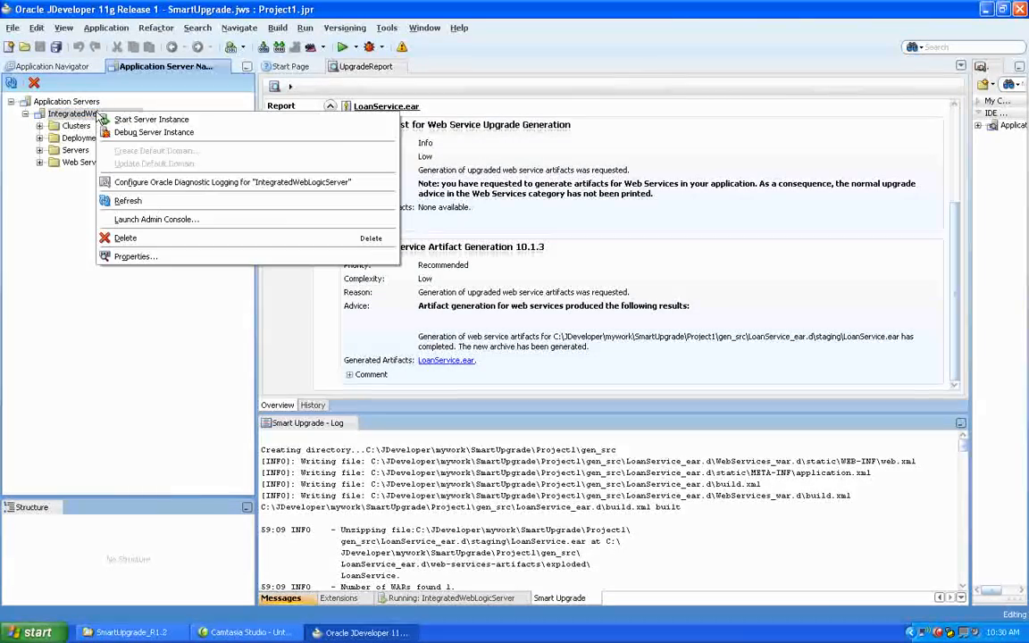
pyautogui.click(156, 125)
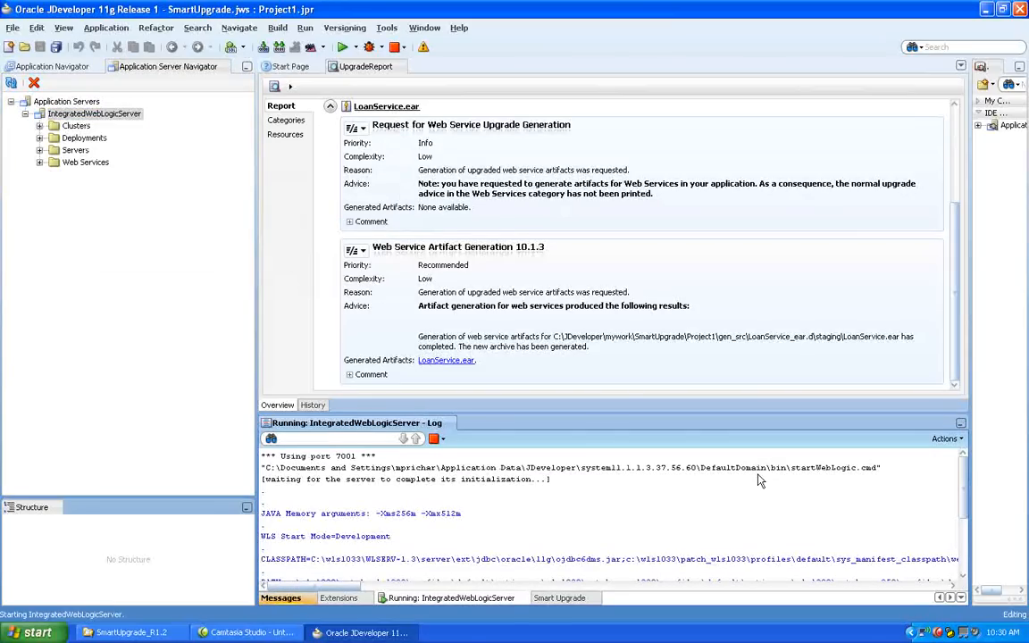
pyautogui.moveTo(781, 525)
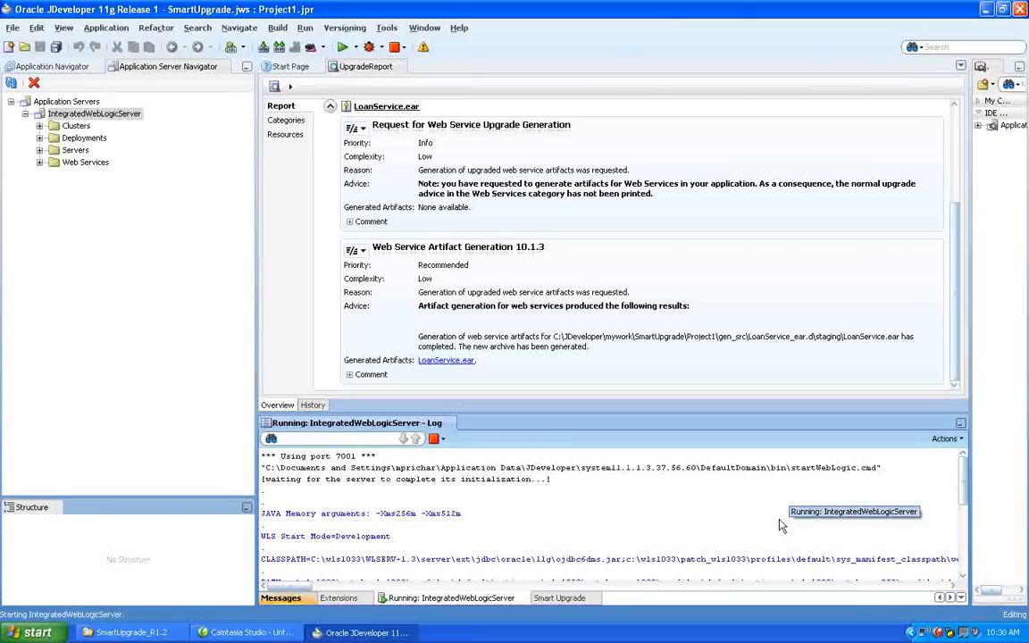
pyautogui.moveTo(627, 490)
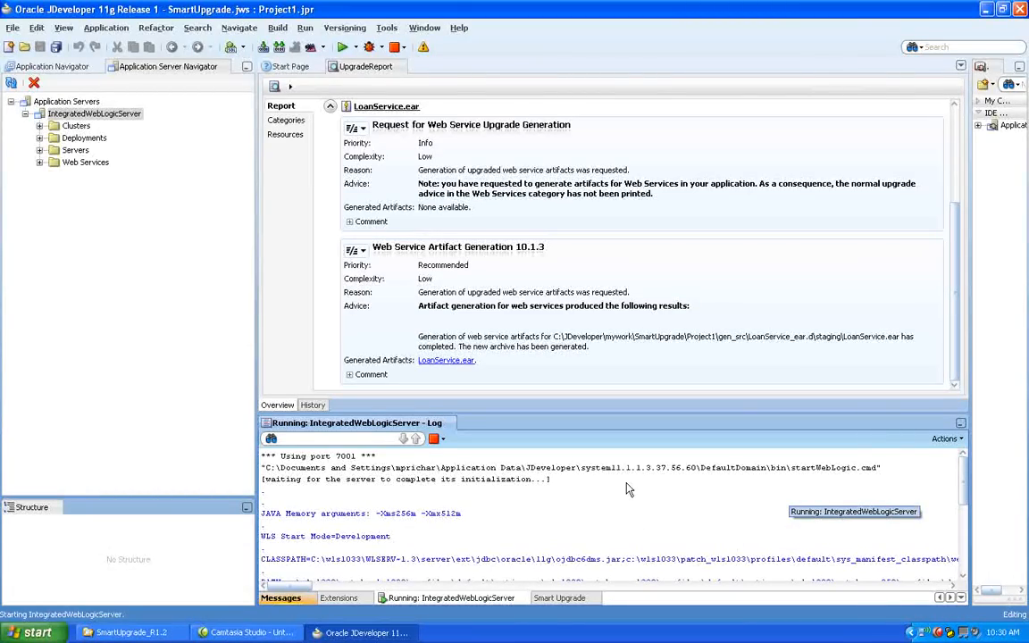
pyautogui.moveTo(330, 465)
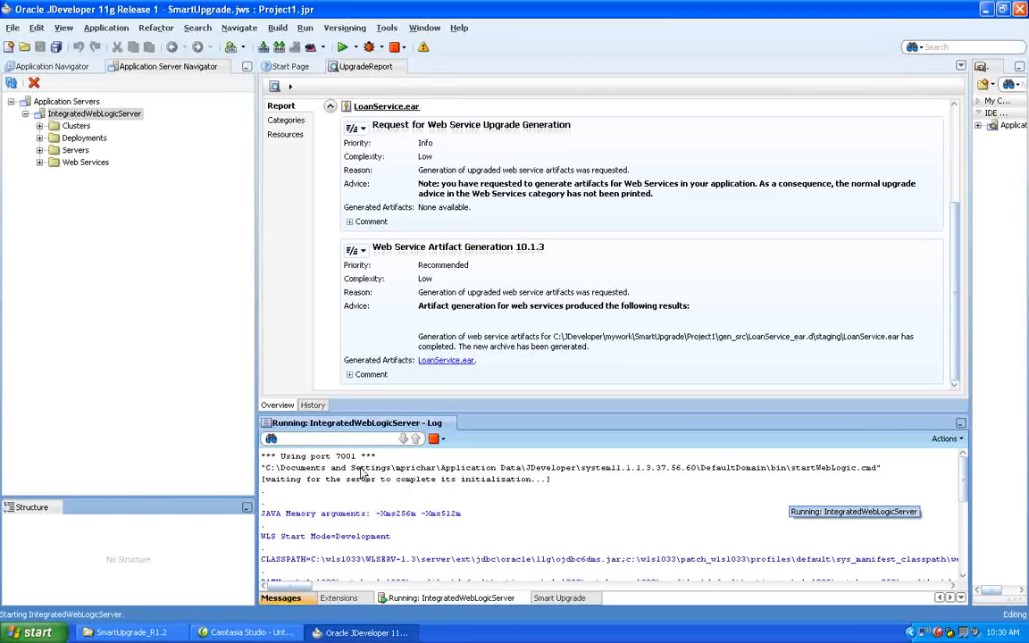
pyautogui.moveTo(381, 474)
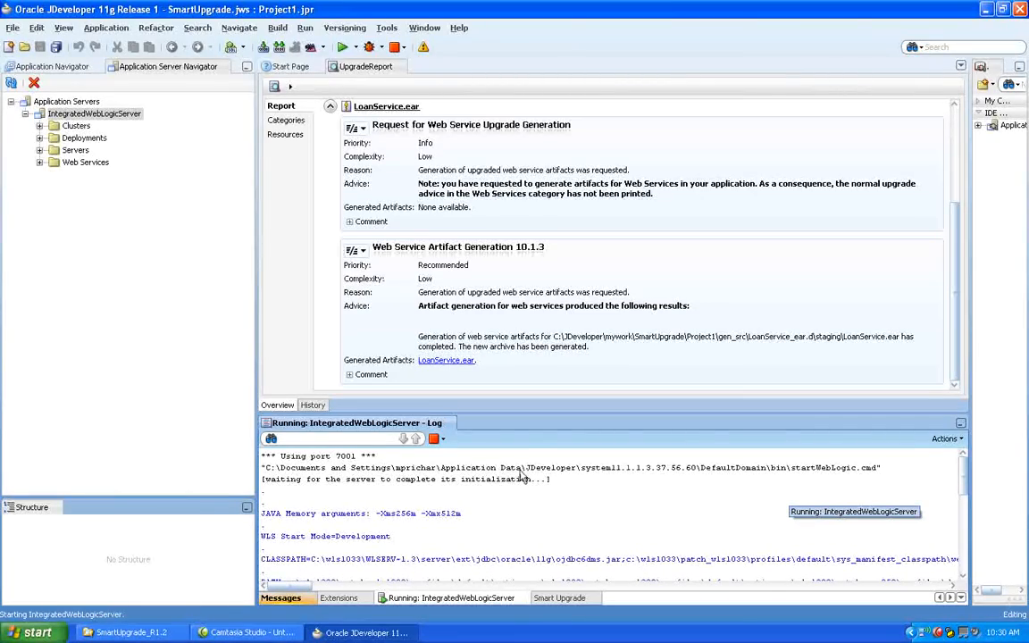
pyautogui.moveTo(482, 474)
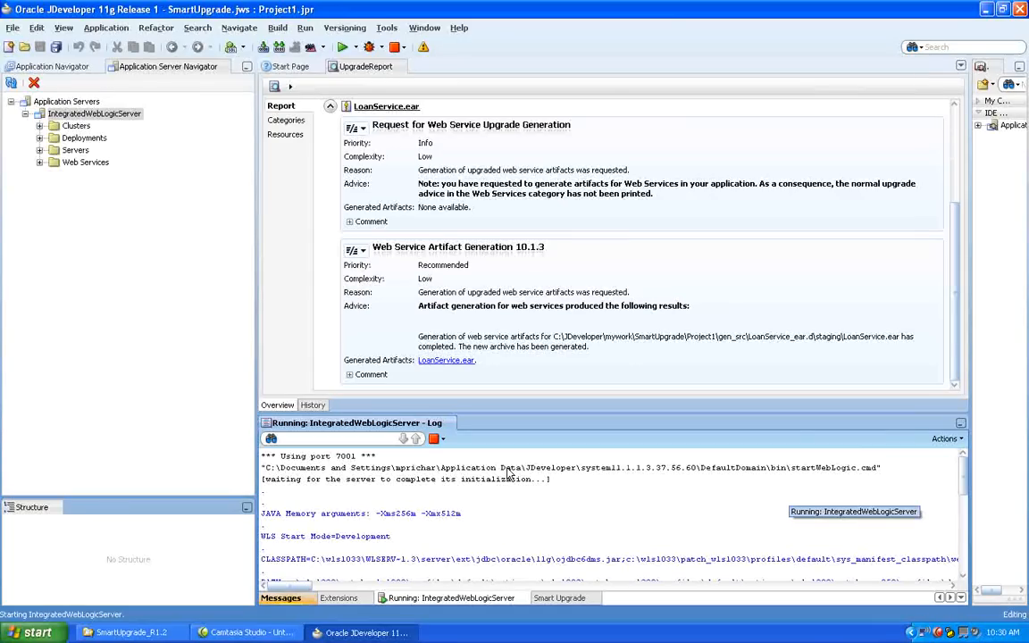
pyautogui.moveTo(628, 476)
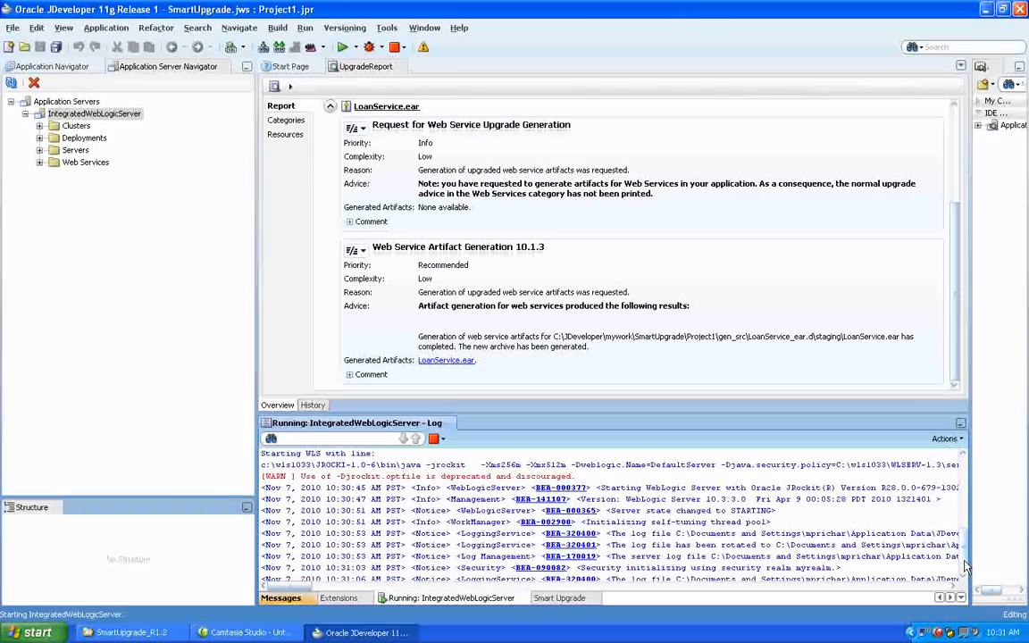
pyautogui.scroll(-3)
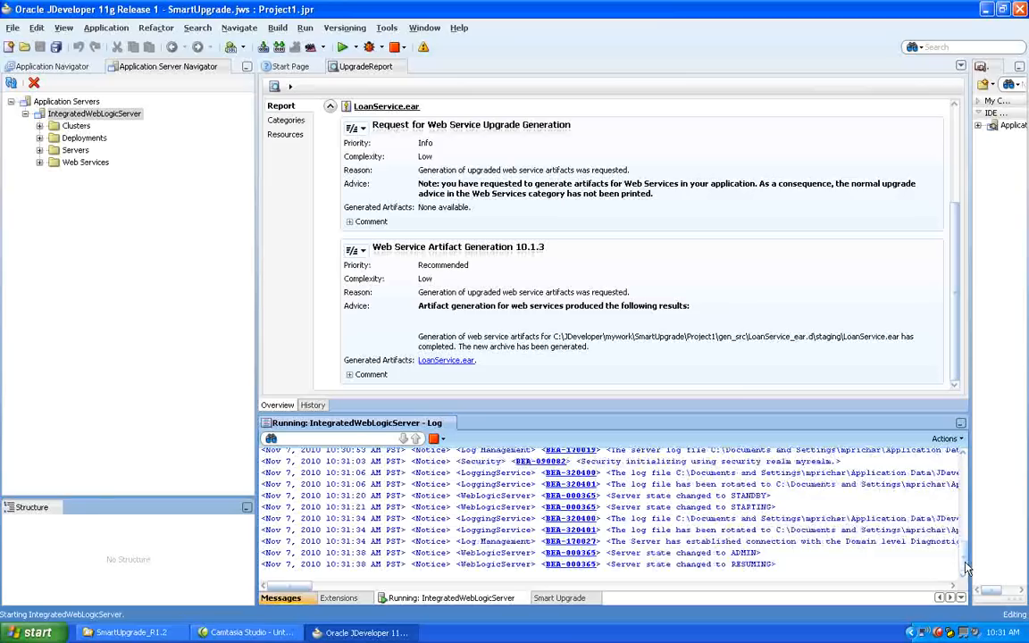
pyautogui.scroll(-3)
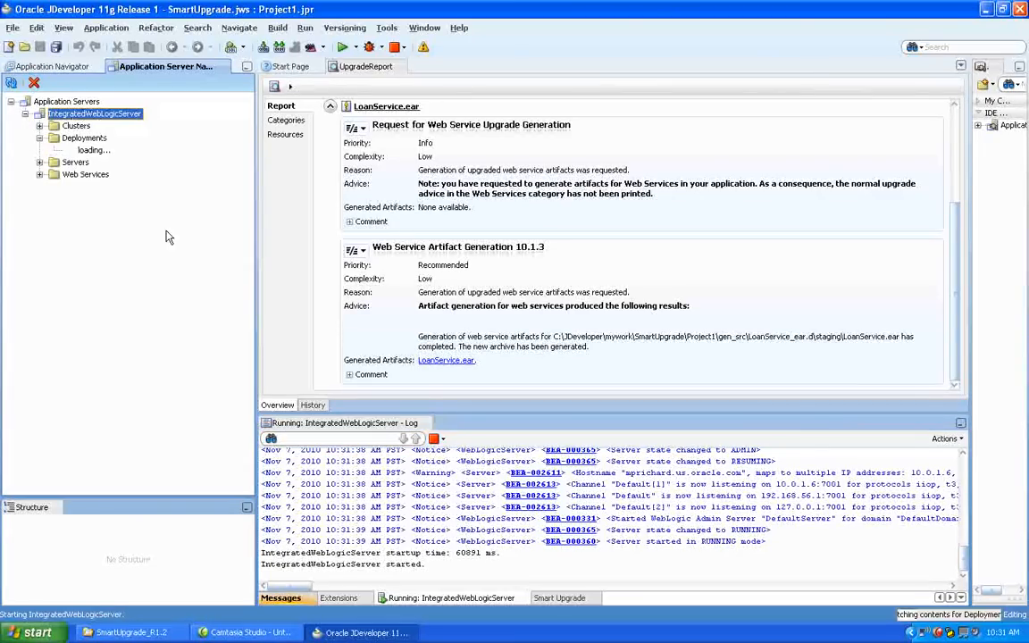
# - Expand Deployments and Servers to see DefaultServer running, then open the server's context menu
pyautogui.click(41, 137)
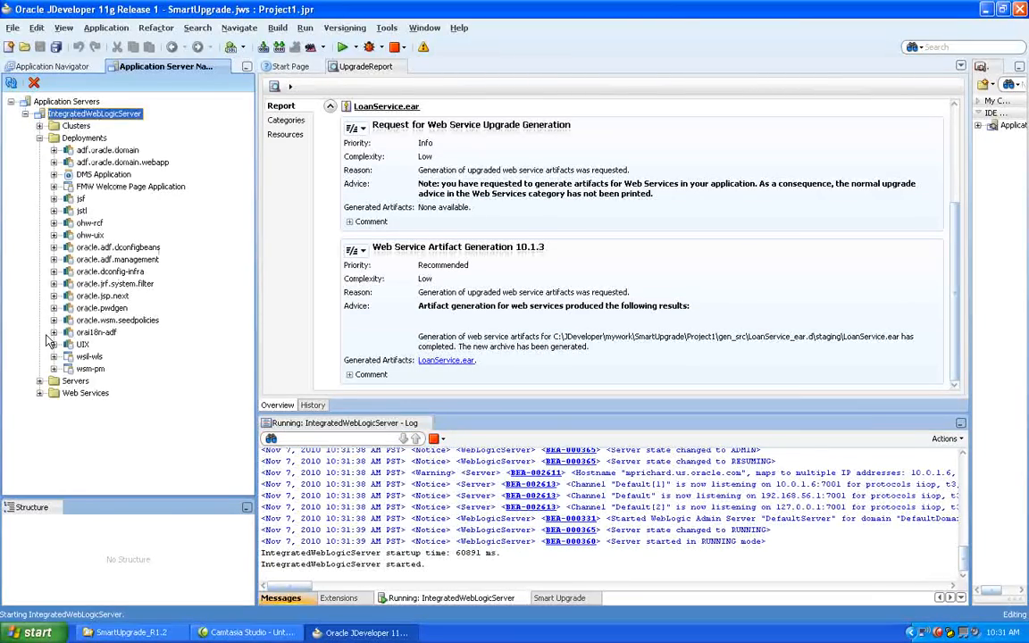
pyautogui.click(53, 380)
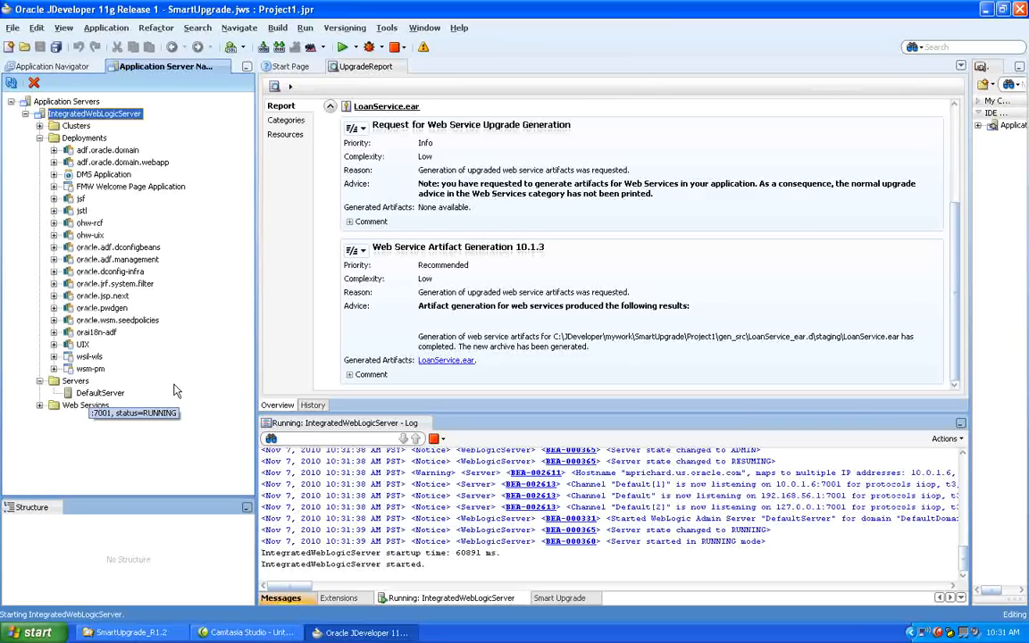
pyautogui.rightClick(94, 113)
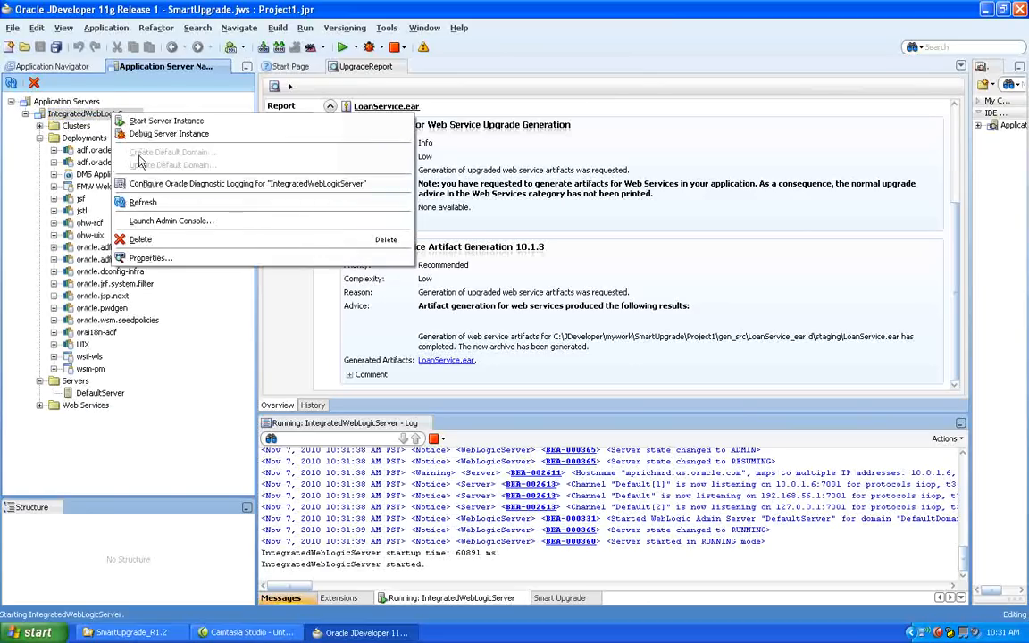